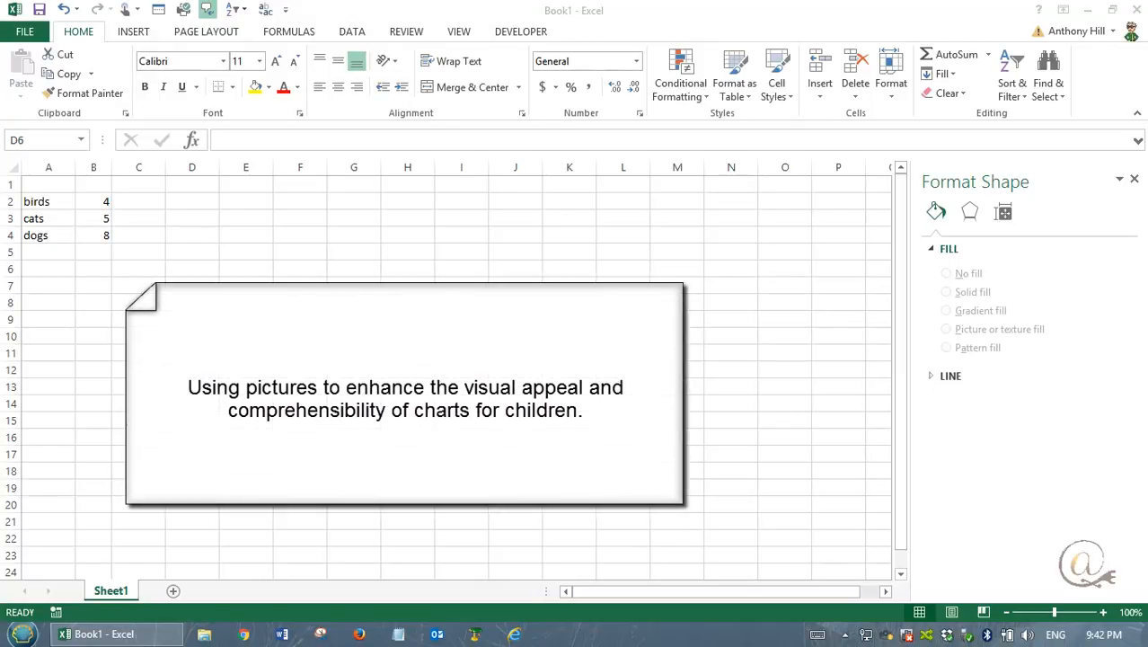
mouse_move(62, 223)
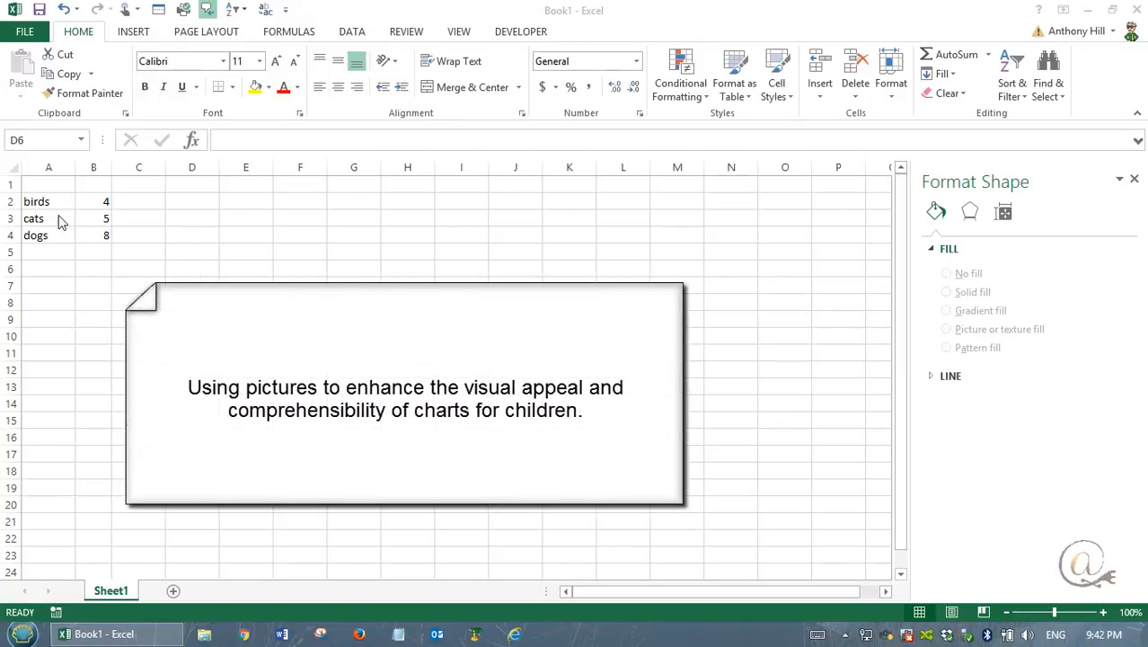
Step: Select the birds, cats and dogs labels with their counts 4, 5 and 8 as chart data
left_click(48, 201)
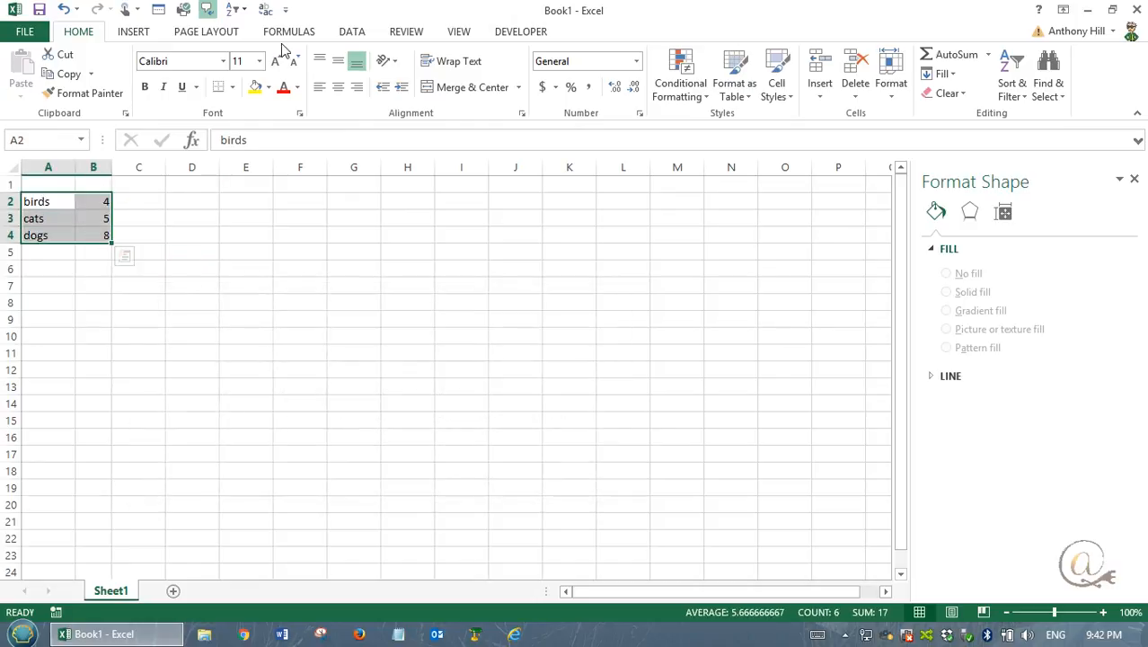
Step: Bring up the Insert ribbon's list of column chart types for the selected data
left_click(133, 31)
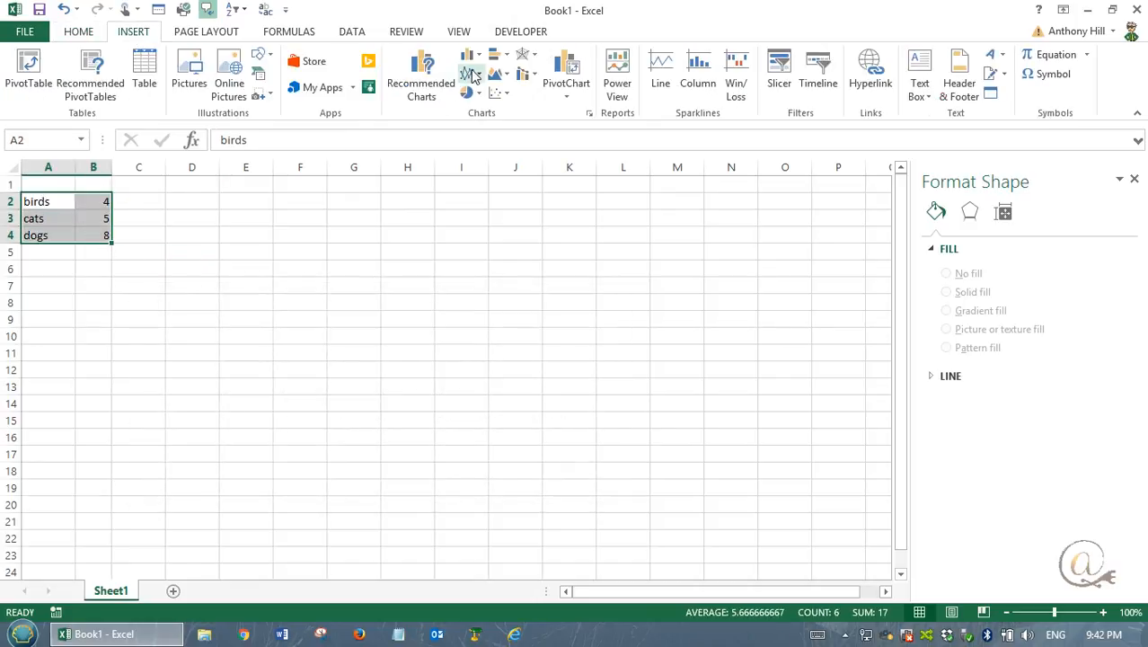
left_click(471, 53)
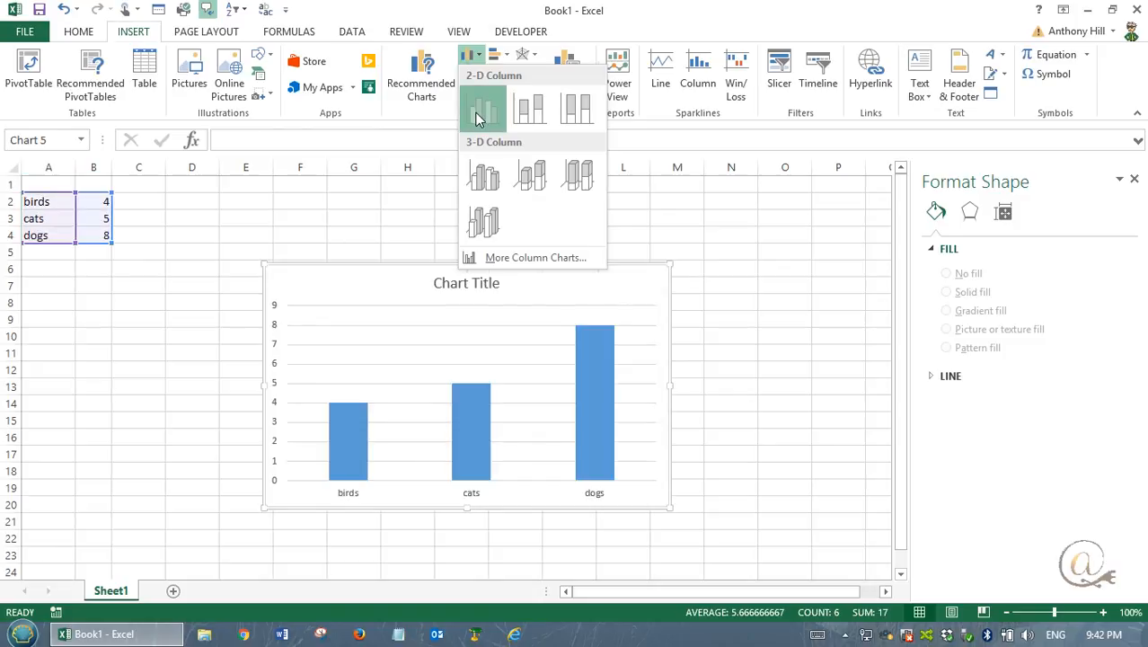
Step: Insert a 2-D clustered column chart and apply a gradient-shaded chart style
left_click(483, 112)
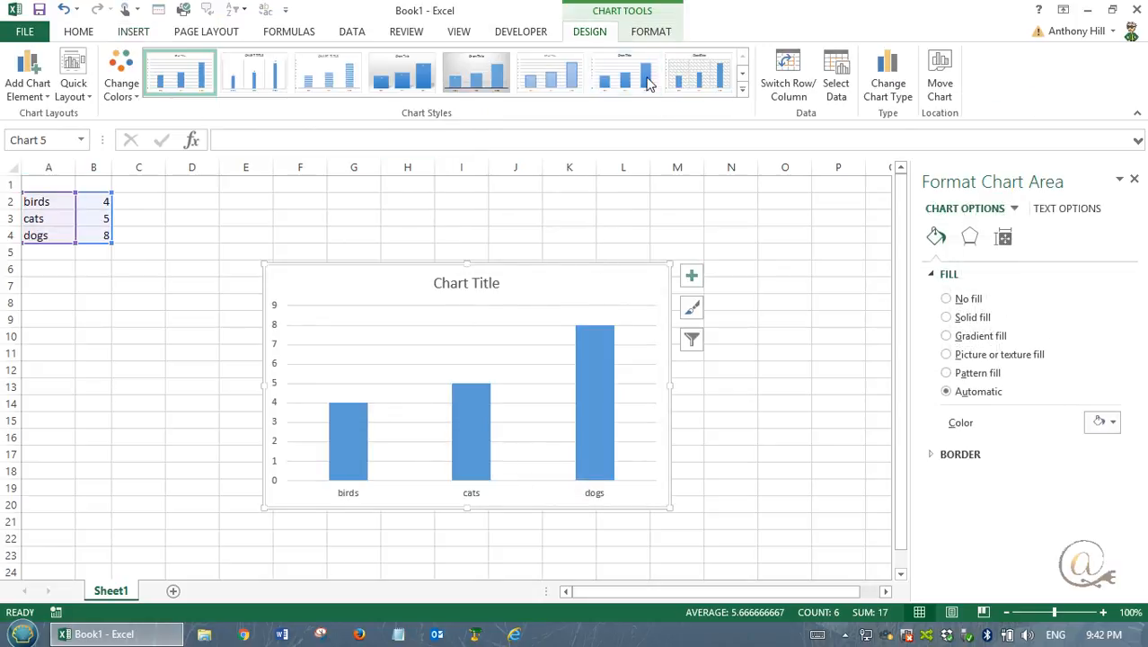
left_click(625, 72)
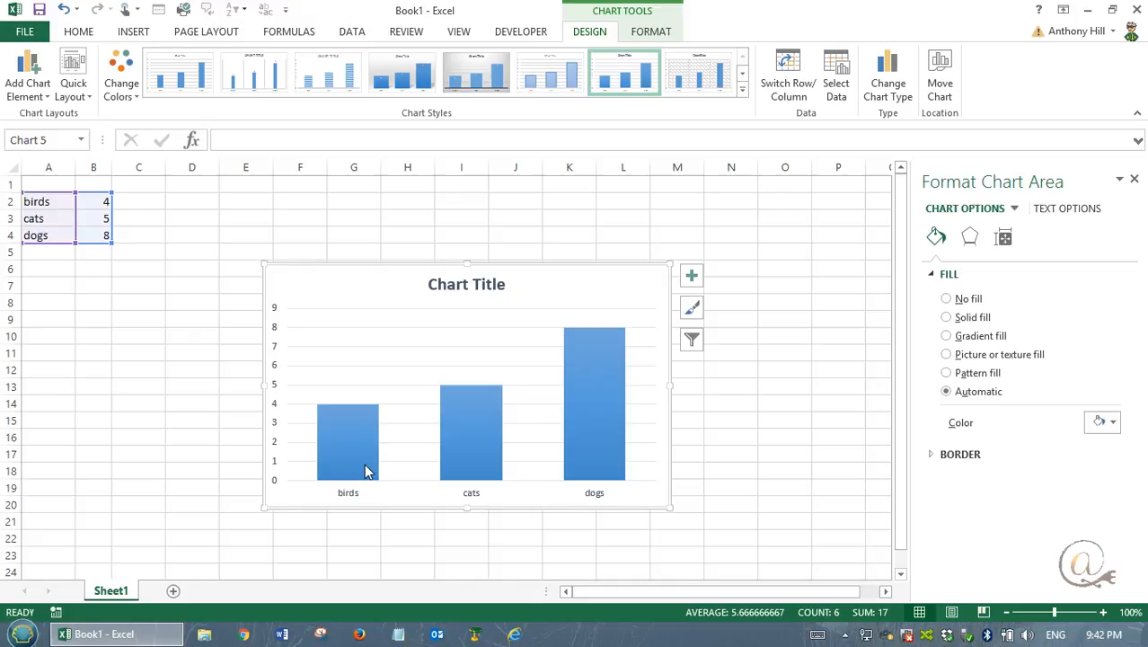
mouse_move(575, 499)
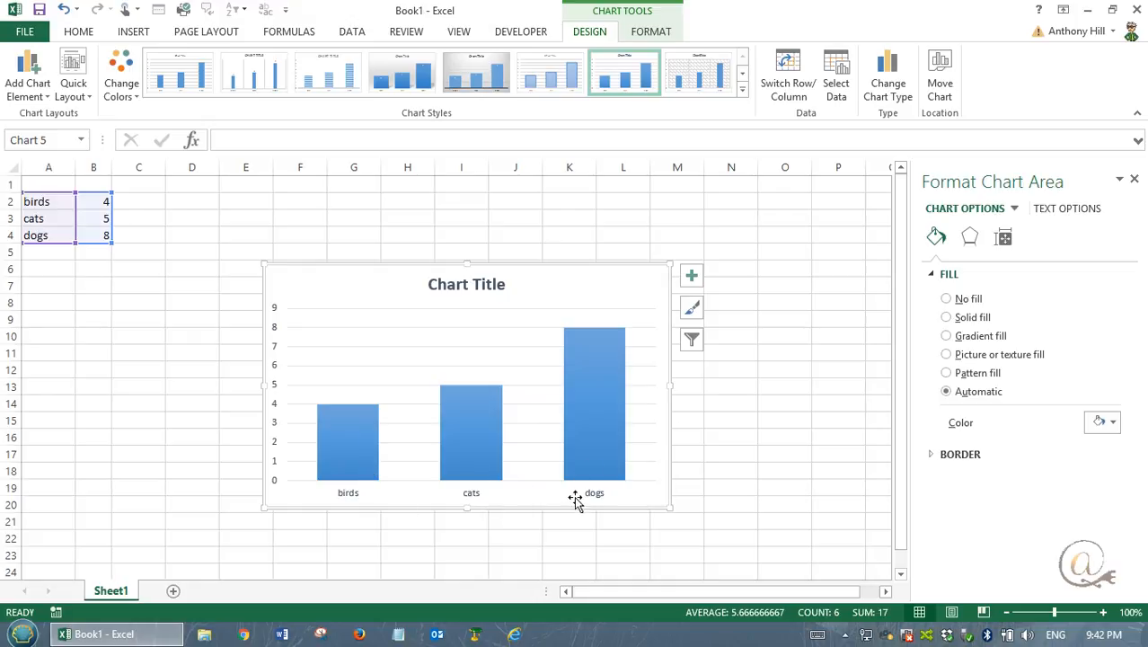
mouse_move(465, 511)
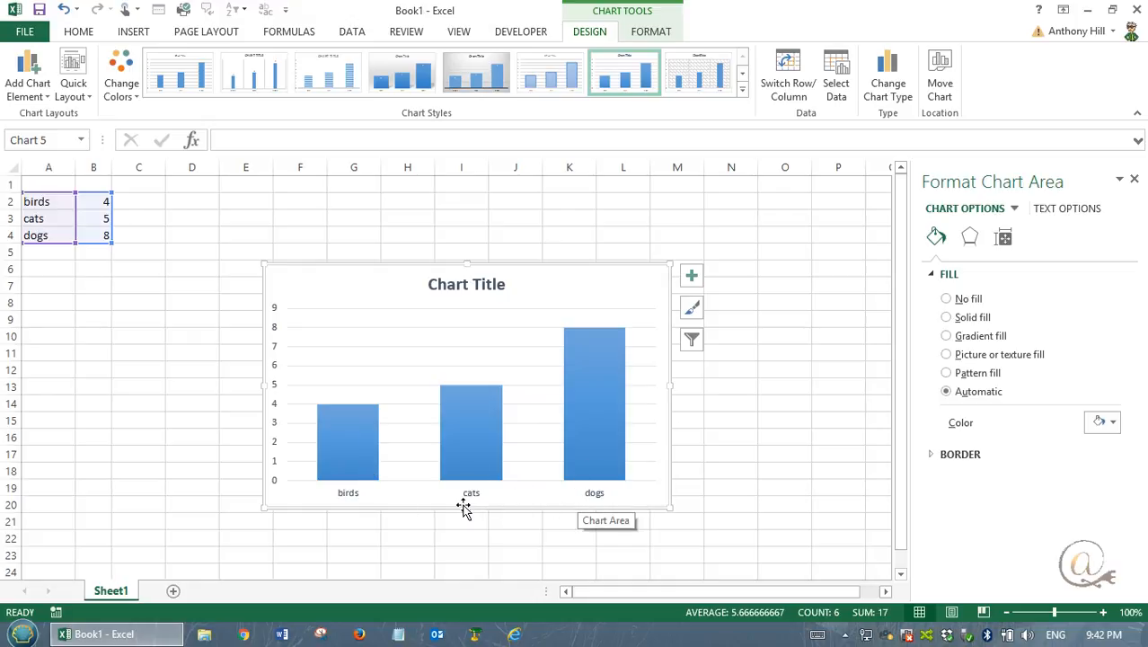
Step: Select just the birds column and set its data point fill to Picture or texture fill
left_click(348, 440)
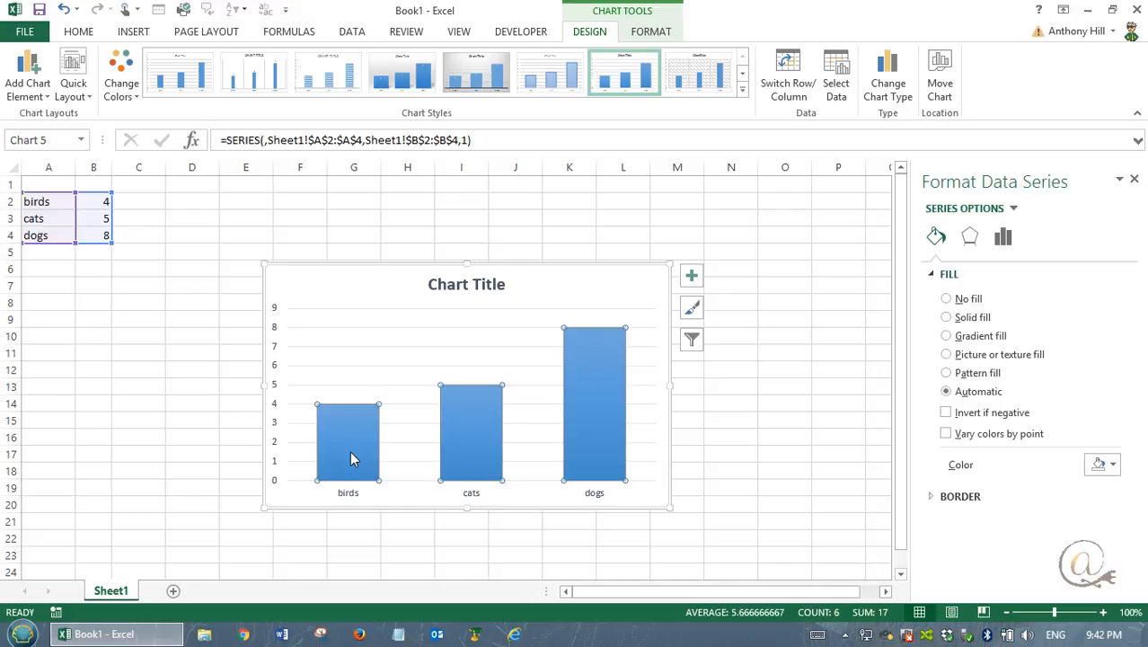
mouse_move(337, 456)
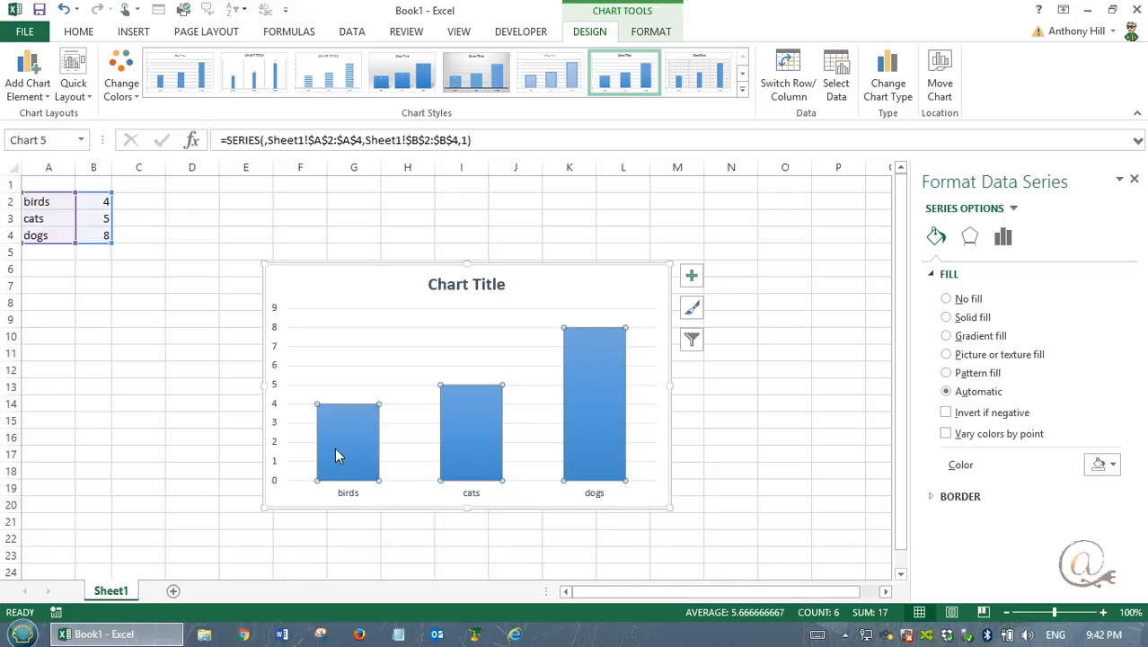
mouse_move(363, 457)
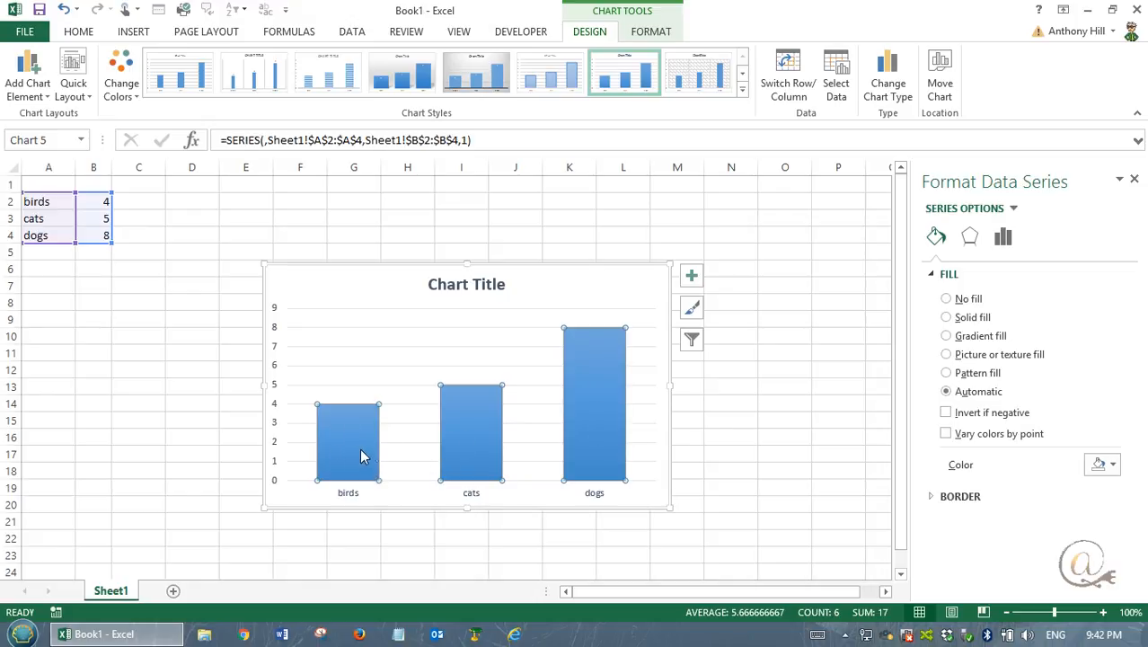
left_click(471, 432)
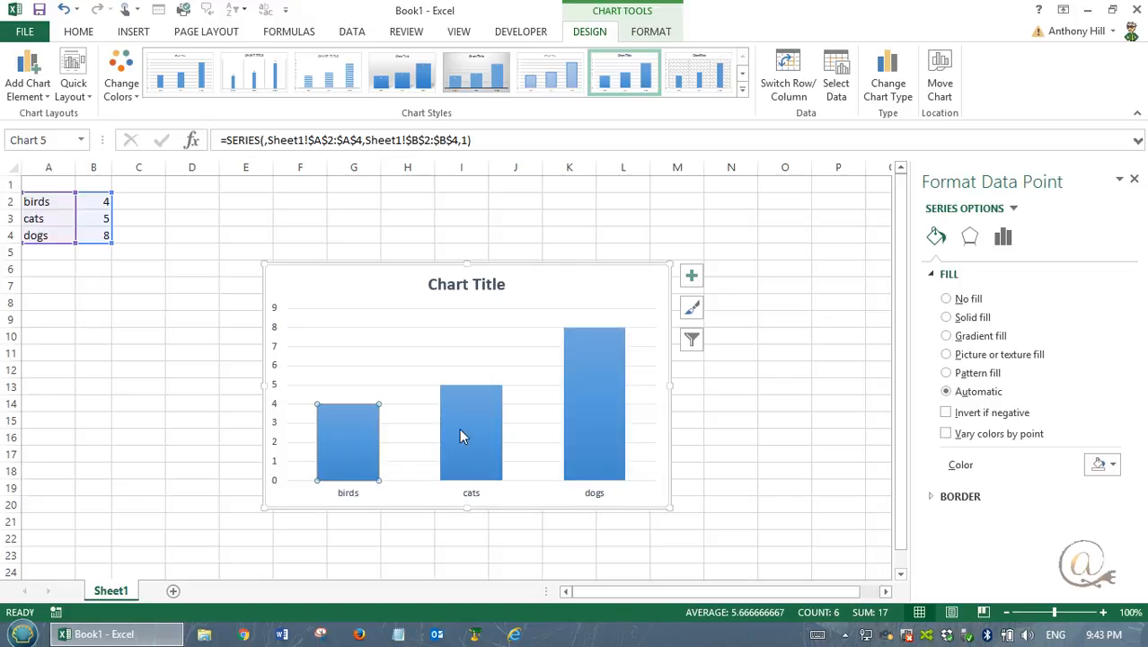
mouse_move(349, 456)
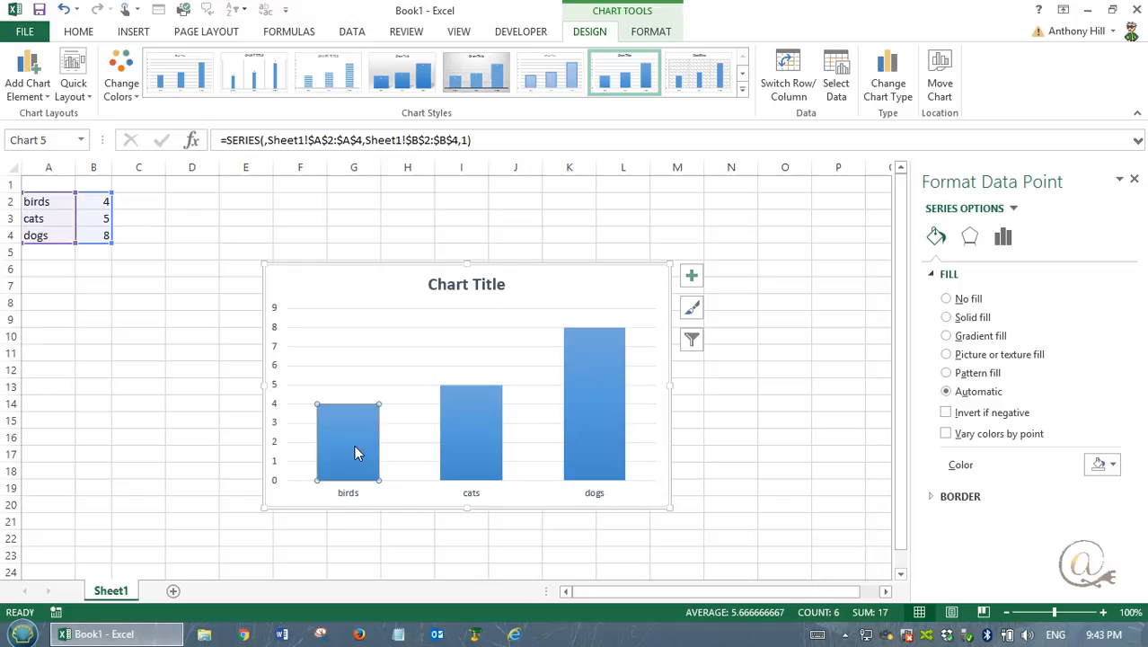
mouse_move(340, 493)
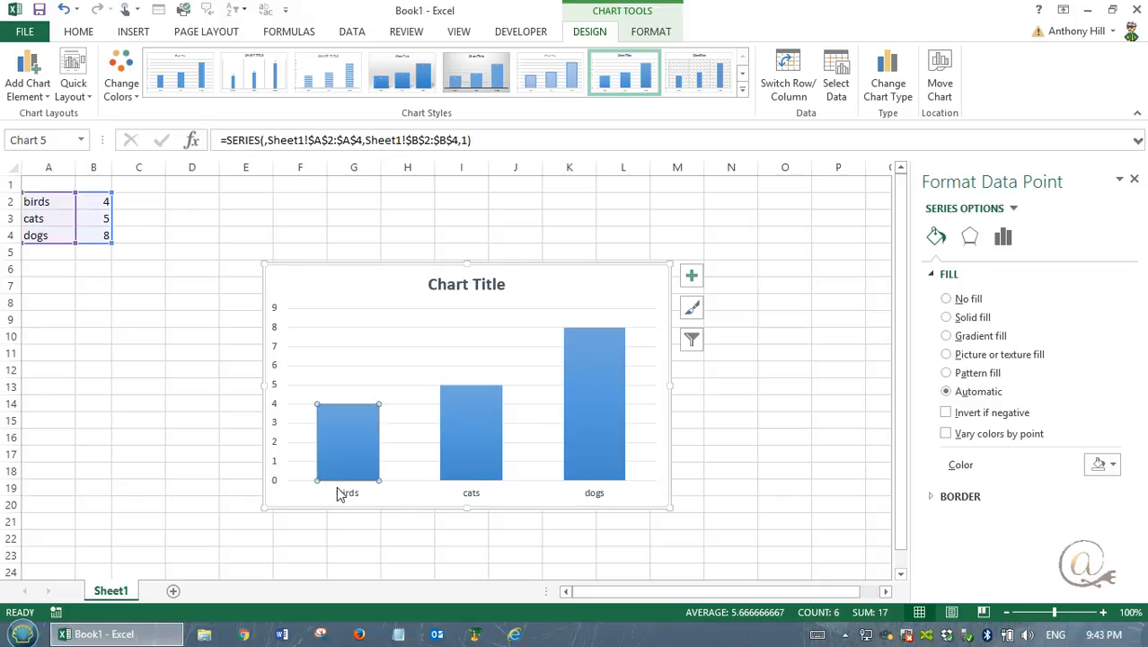
right_click(347, 440)
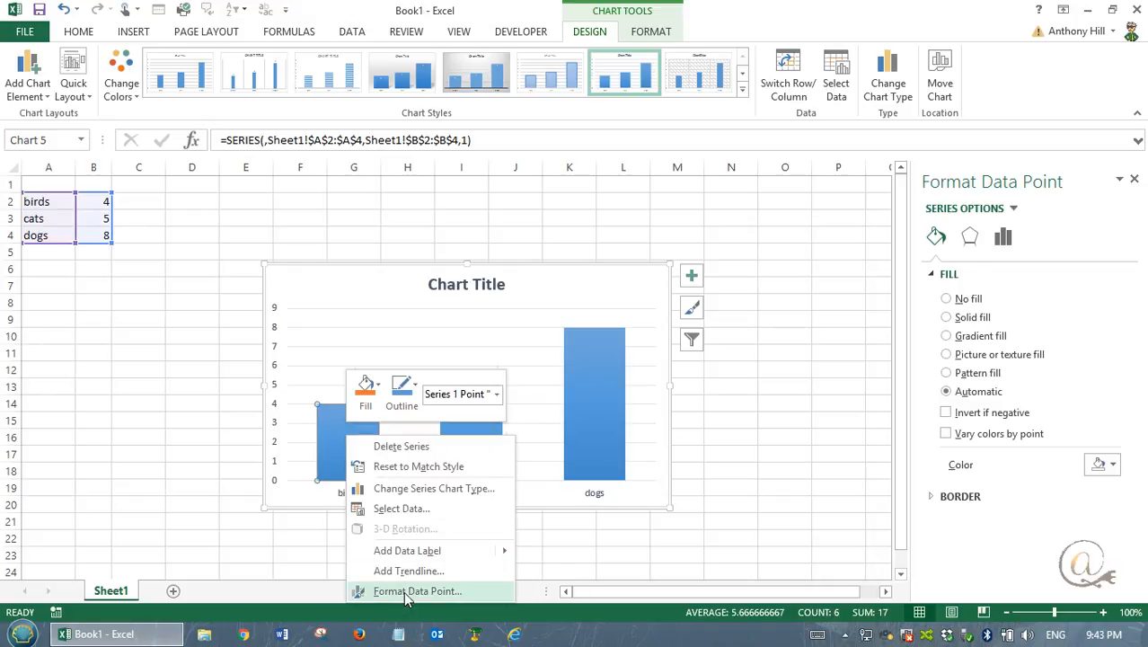
mouse_move(391, 493)
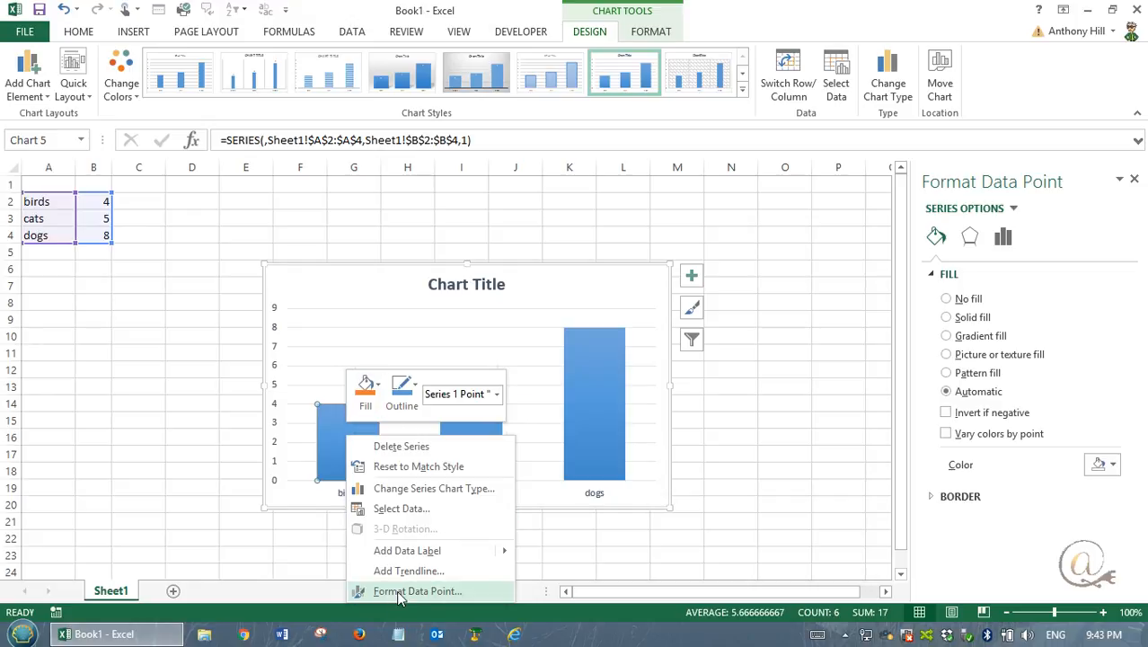
left_click(416, 590)
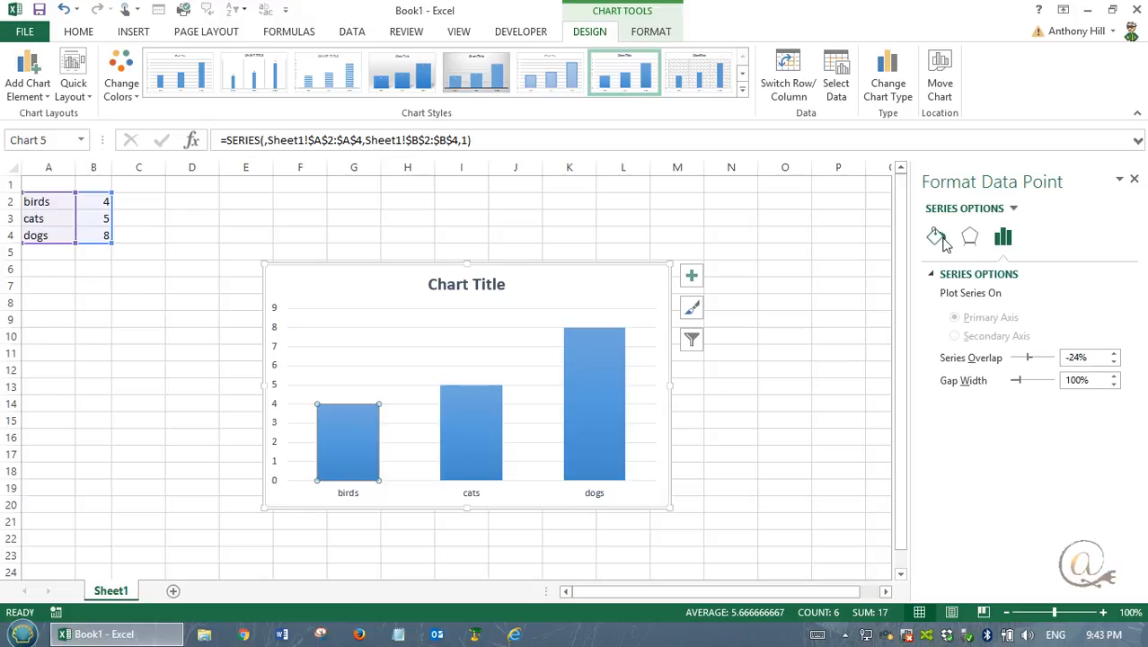
left_click(936, 237)
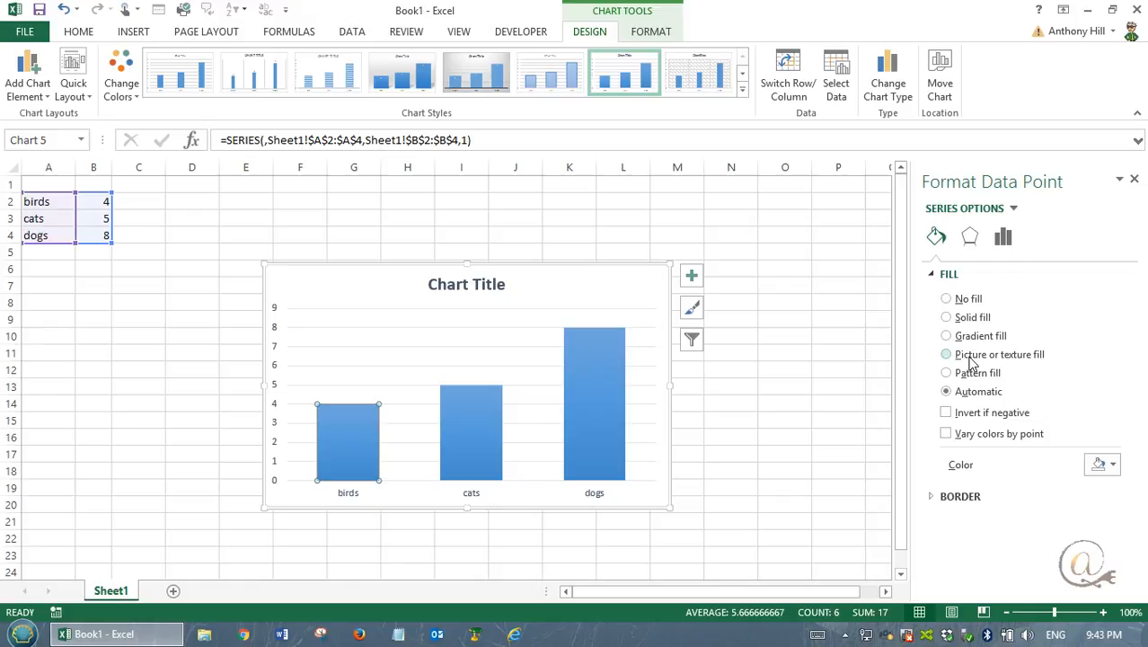
left_click(945, 354)
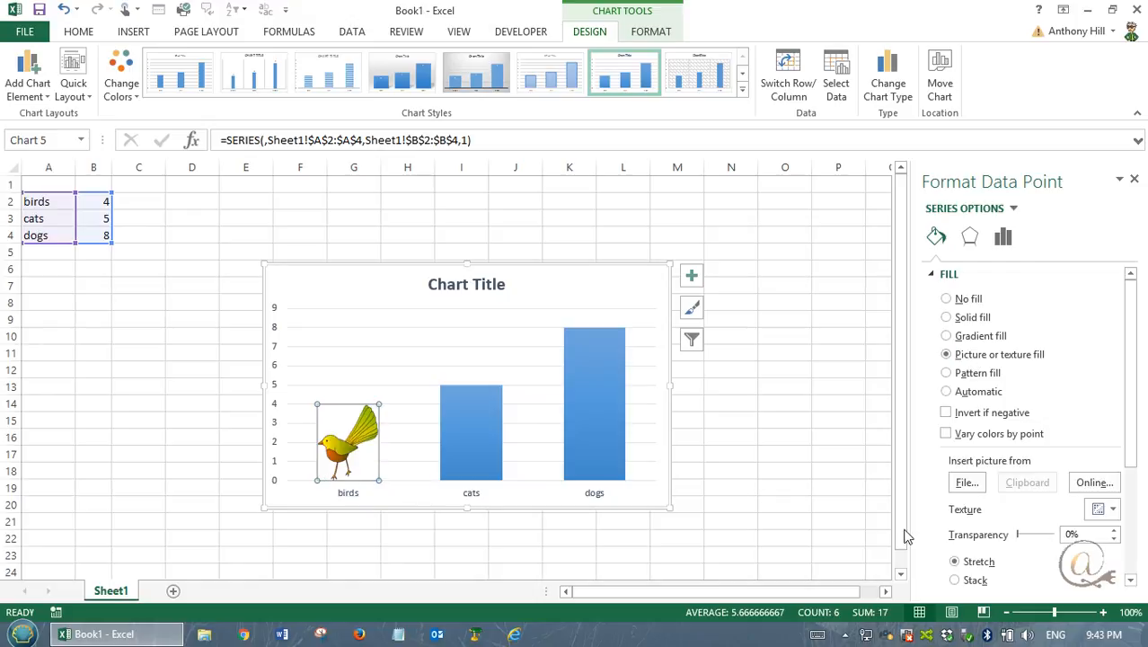
Step: Fill the birds column with COCKATOO.jpg from the Animals - Birds folder
left_click(967, 482)
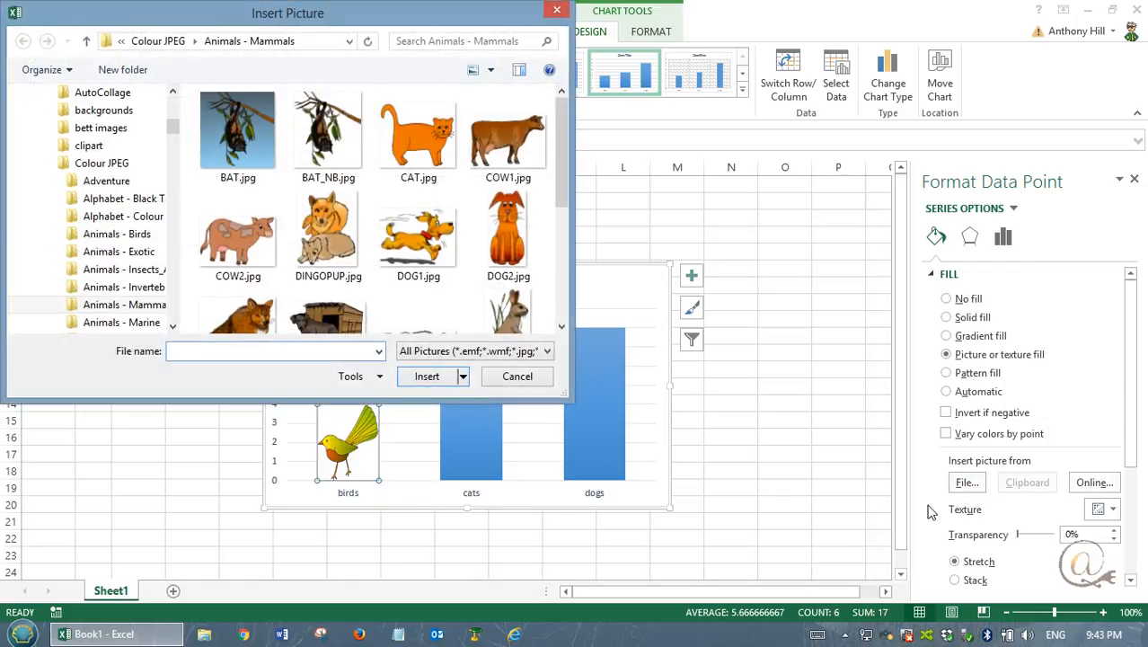
left_click(115, 234)
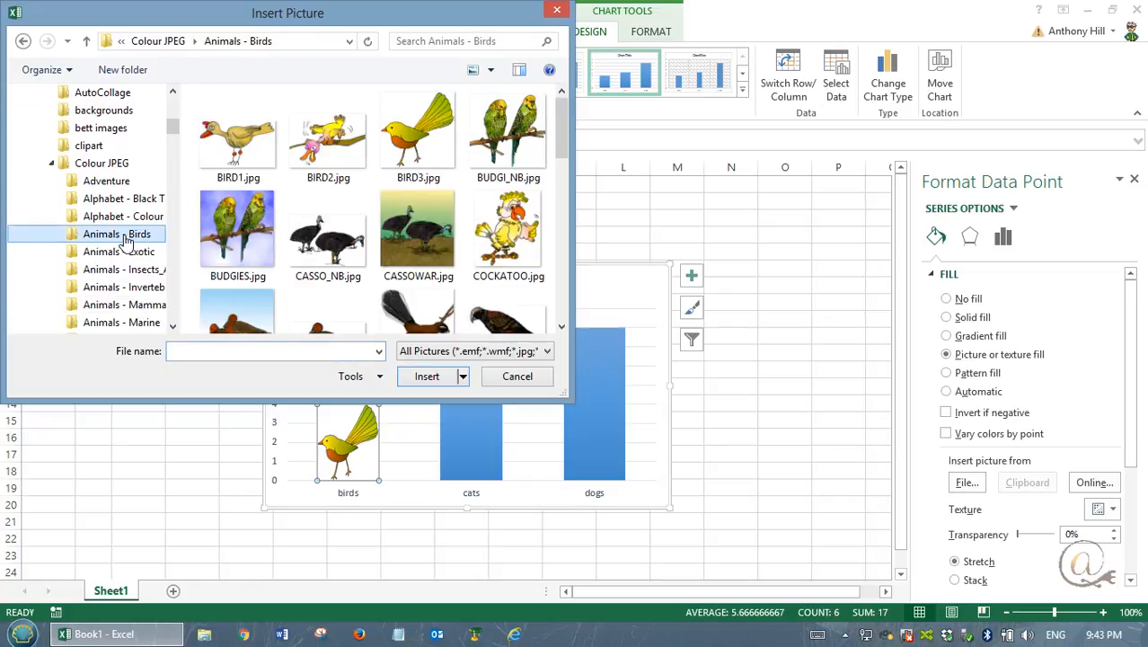
left_click(506, 134)
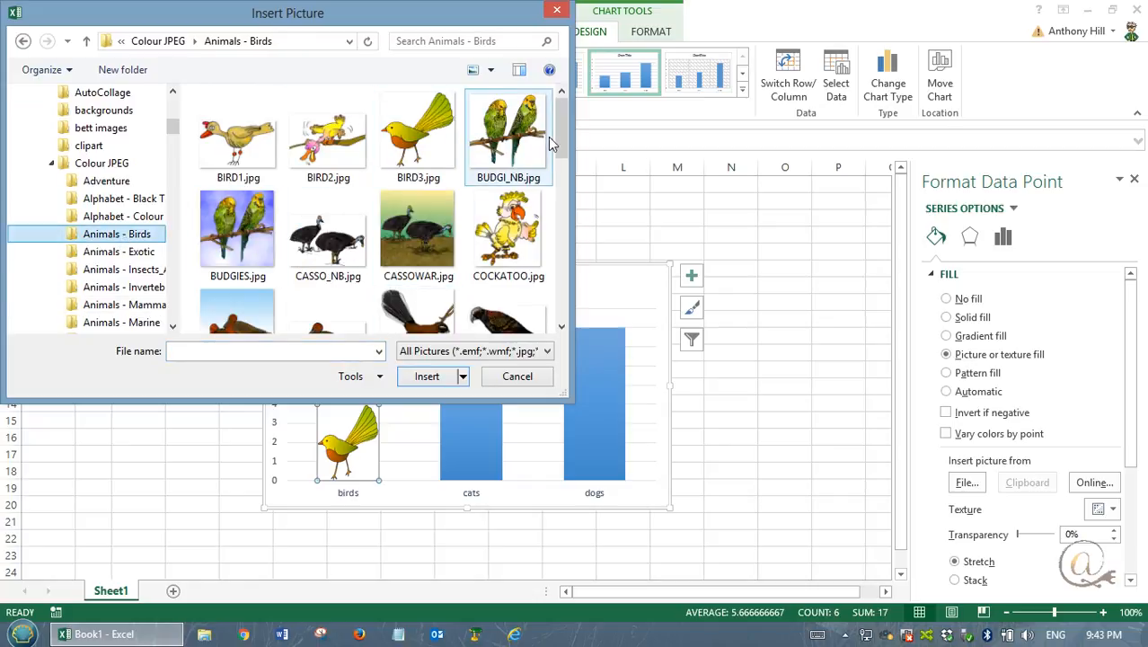
left_click(508, 225)
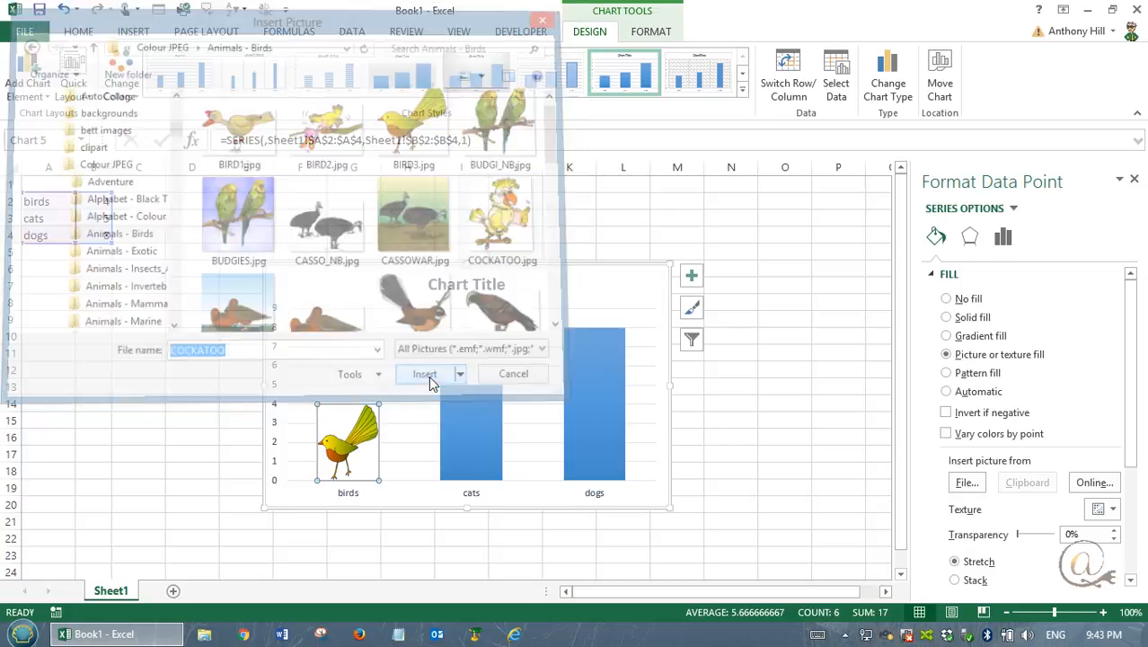
left_click(424, 373)
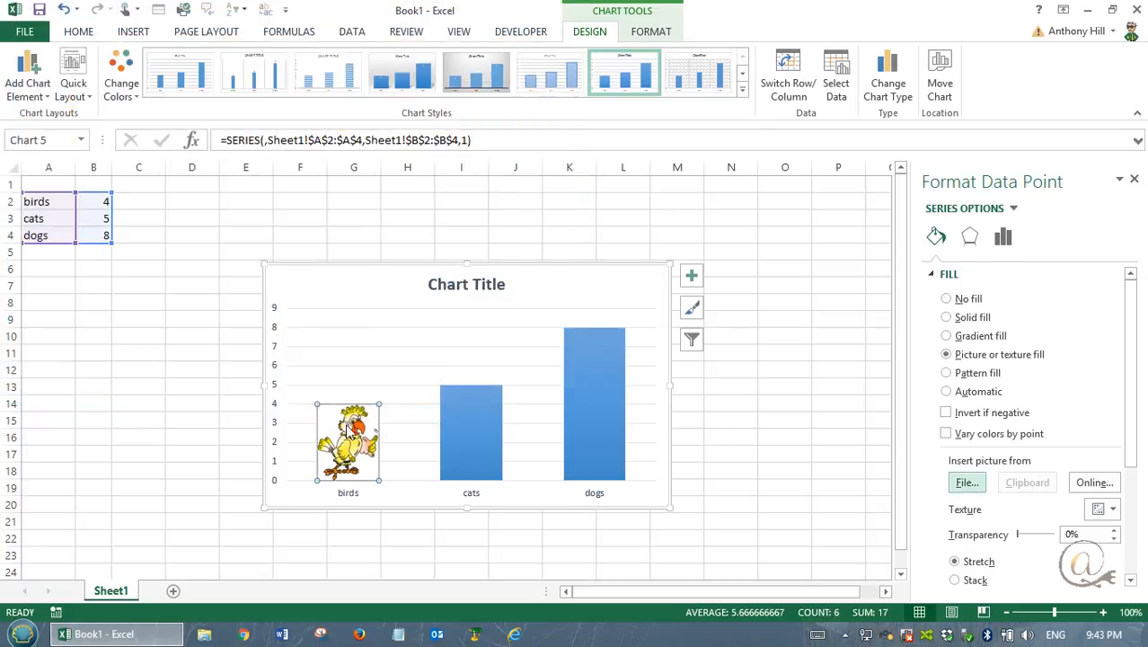
mouse_move(367, 474)
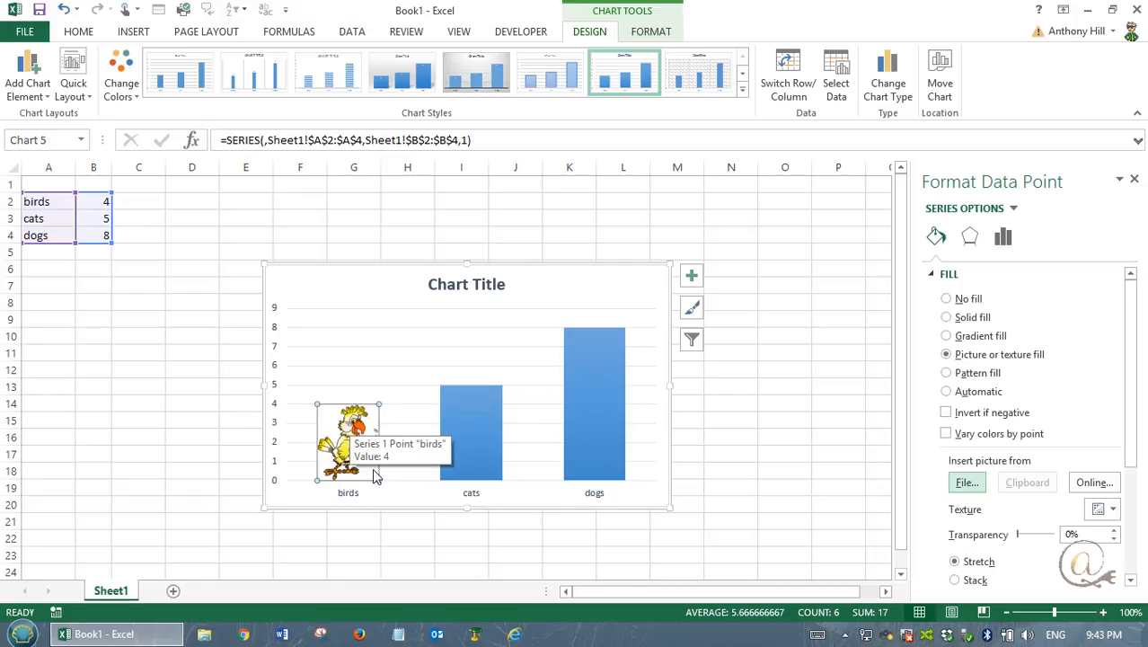
mouse_move(399, 452)
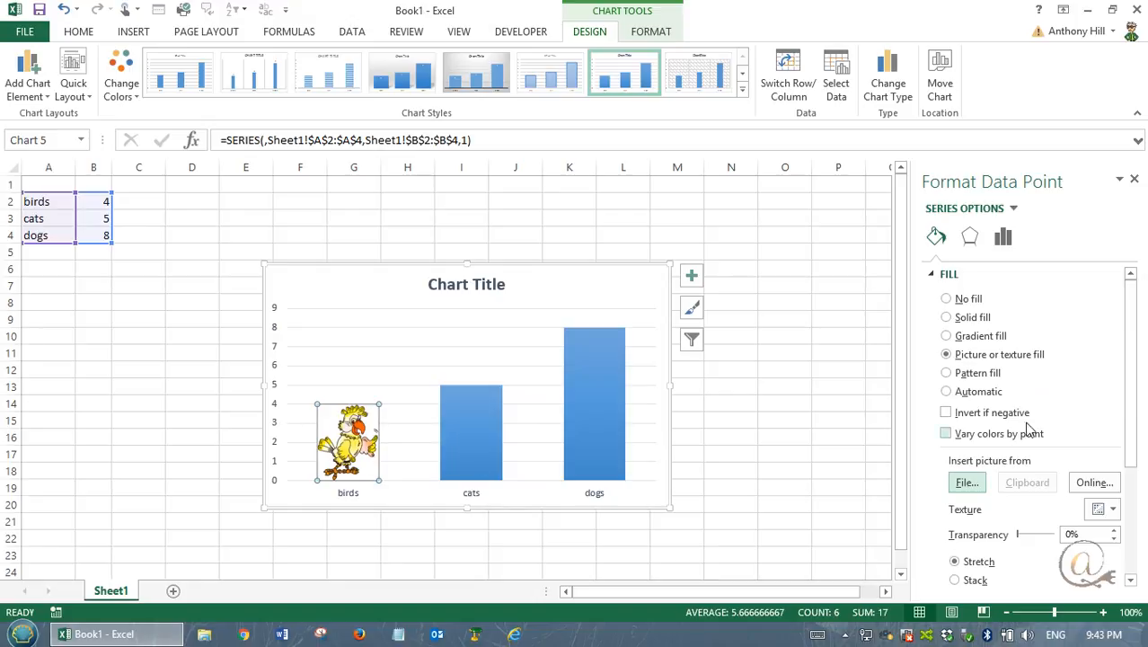
Step: Stack and scale the cockatoo picture at 1 unit per picture in the birds column
scroll("down", 3)
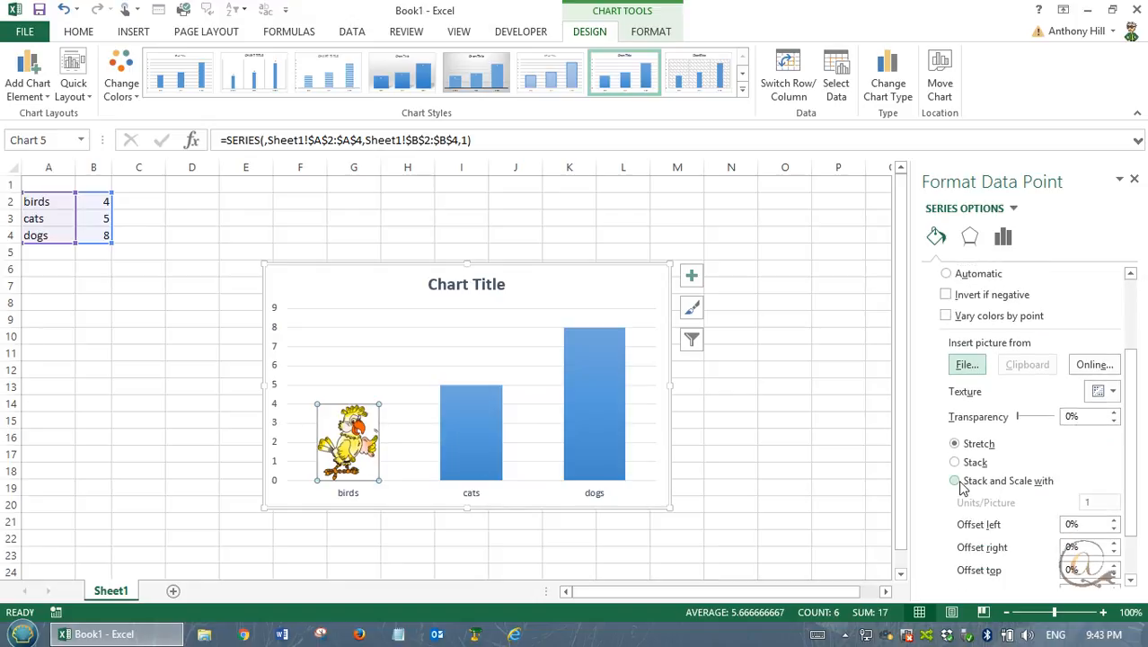
left_click(956, 480)
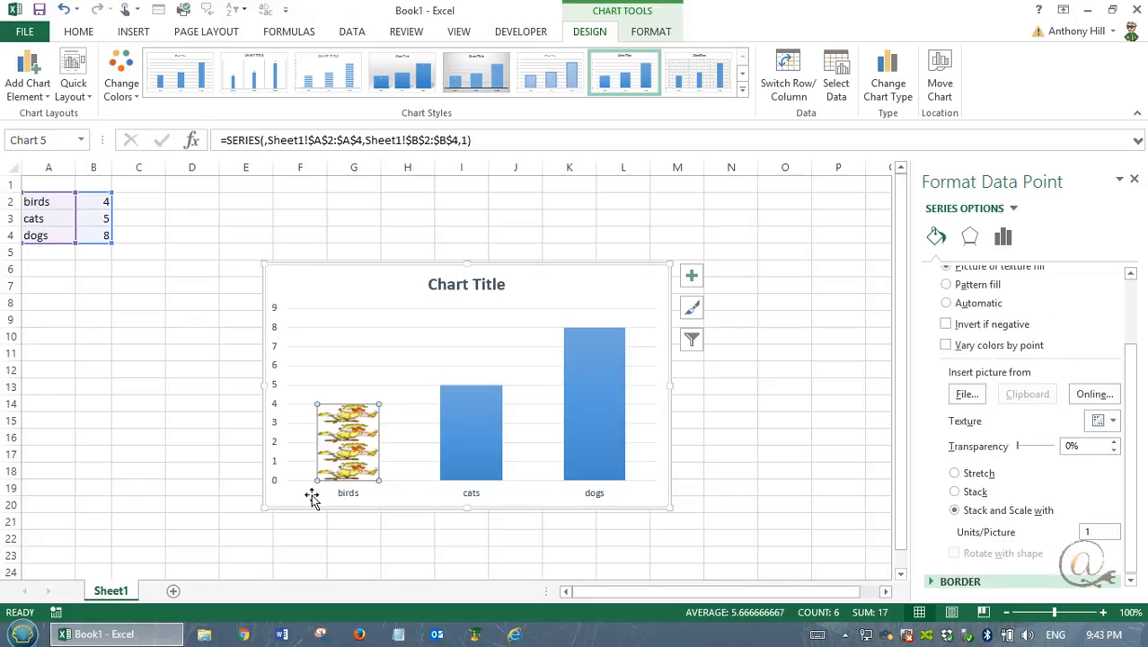
mouse_move(345, 492)
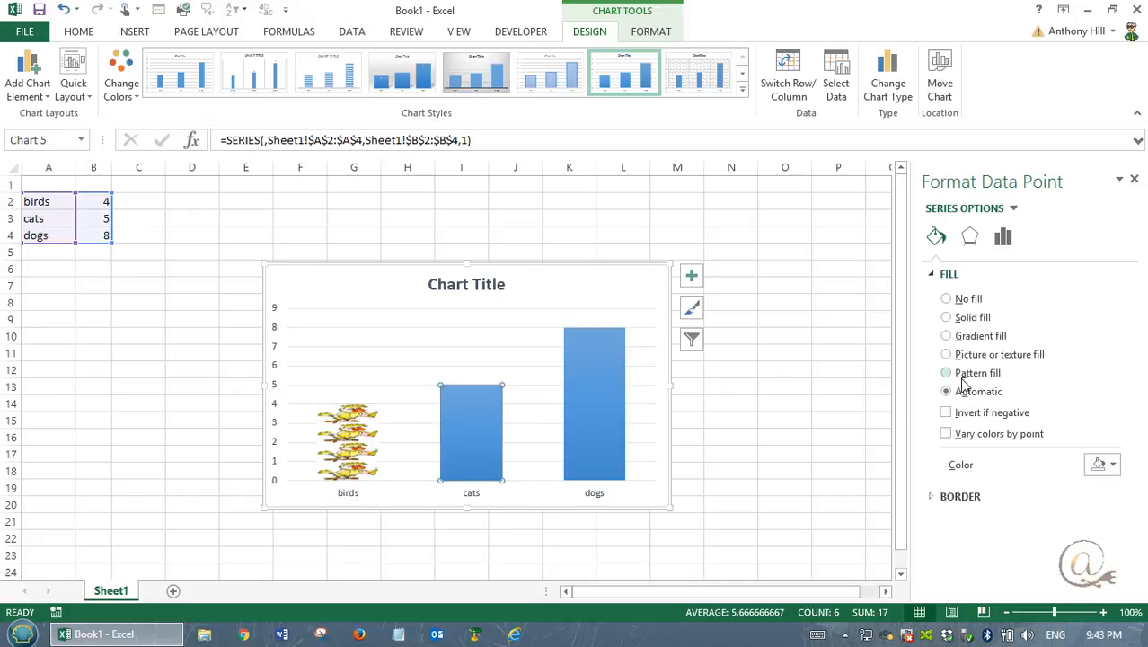
Step: Fill the cats column with the CAT.jpg picture from file
left_click(945, 354)
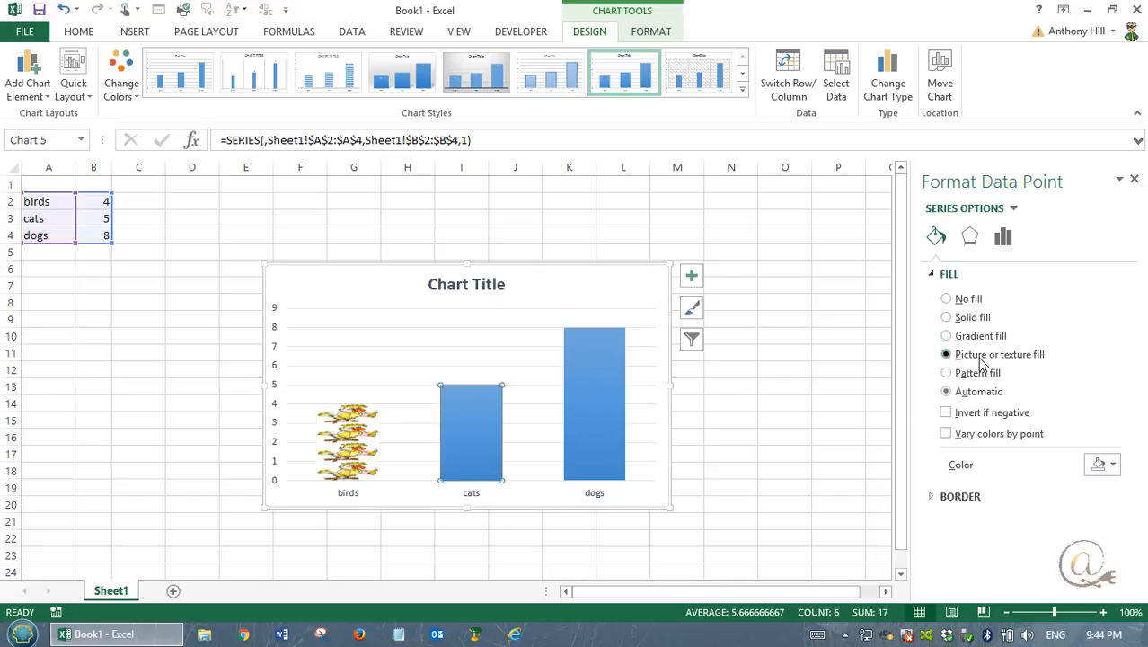
left_click(945, 352)
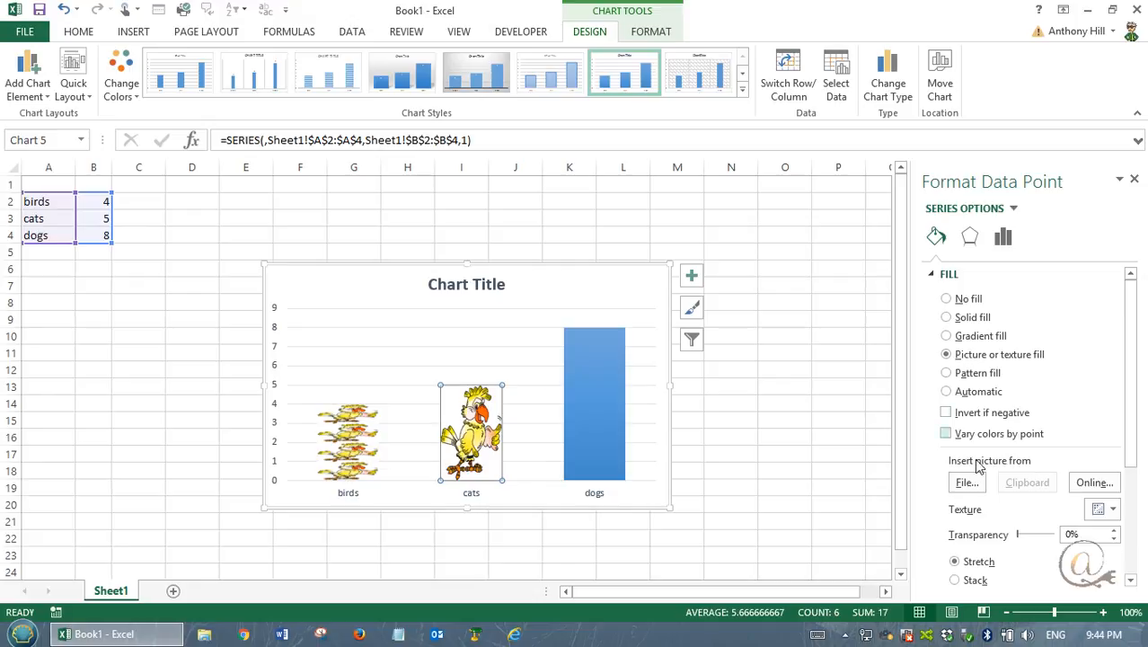
left_click(967, 481)
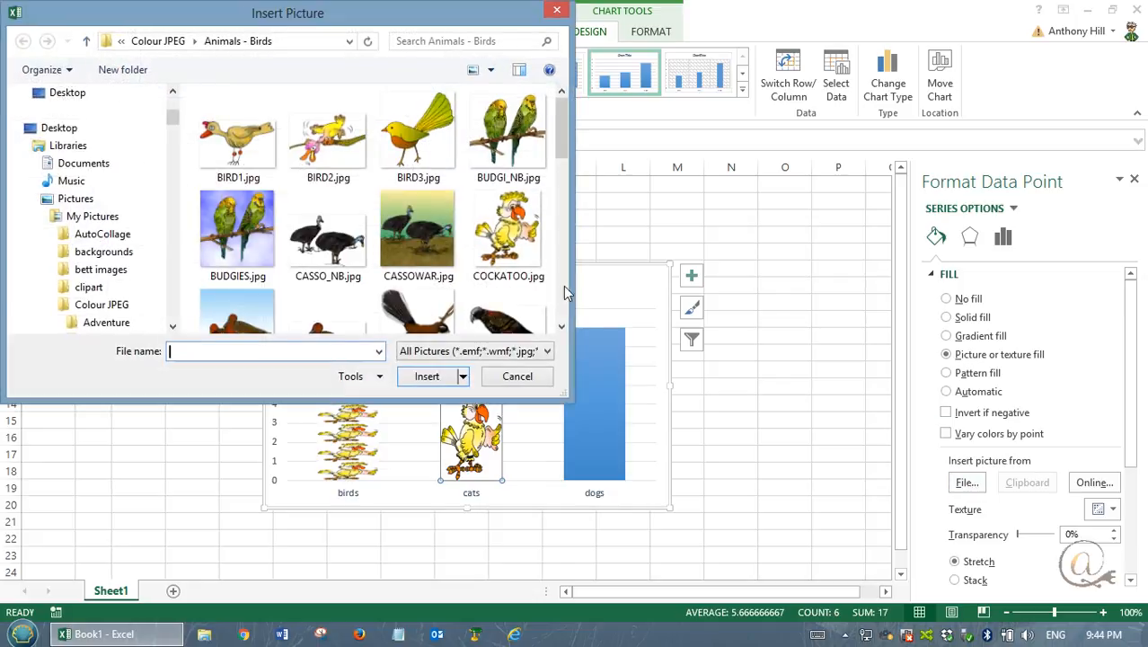
scroll("down", 3)
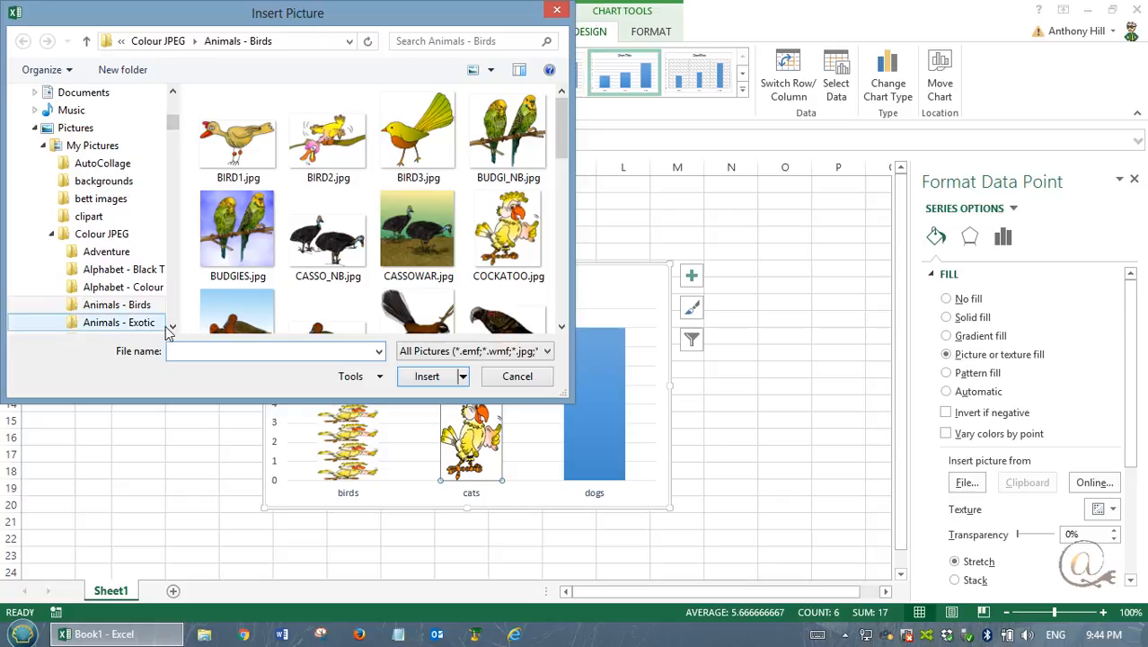
scroll("down", 3)
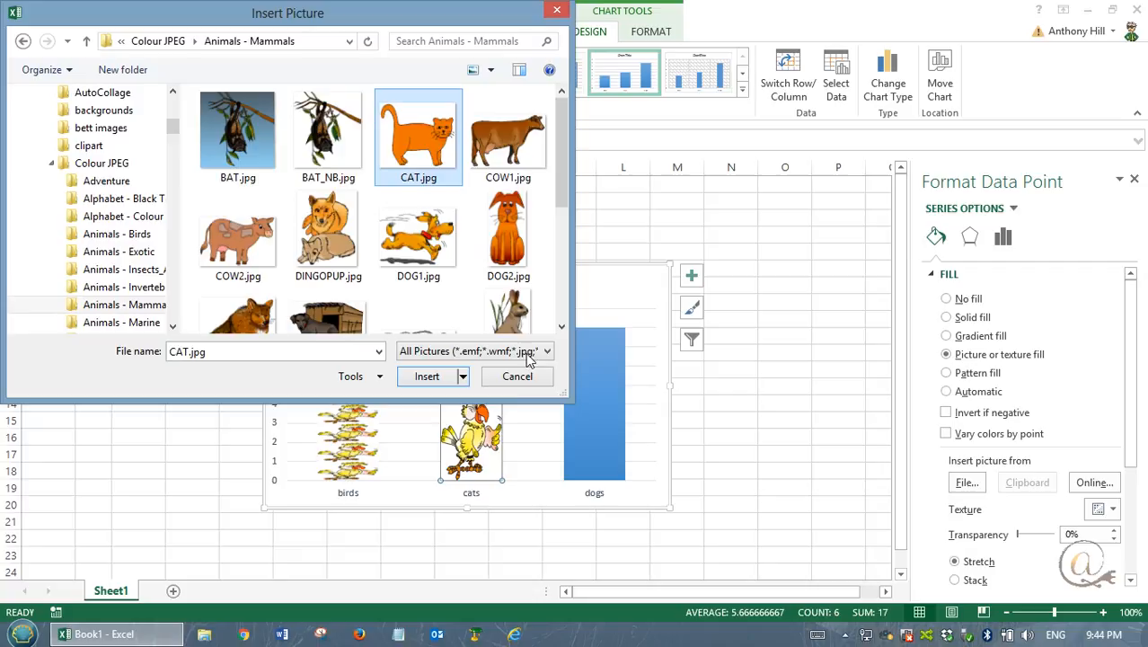
left_click(428, 375)
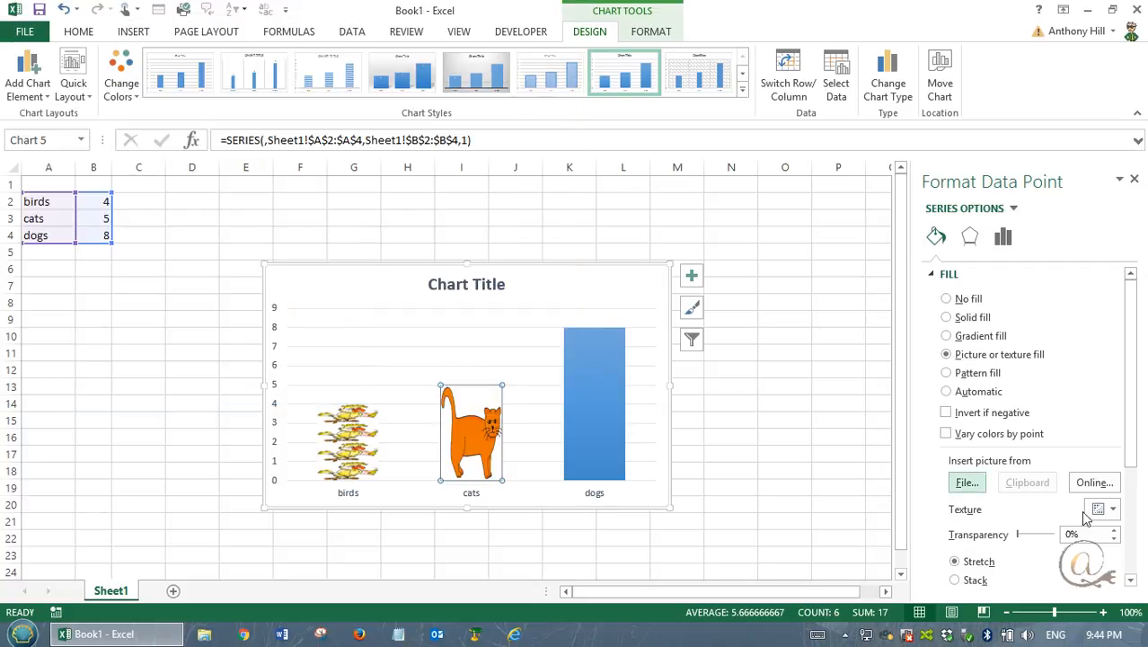
Step: Stack and scale the cat picture at 1 unit per picture in the cats column
scroll("down", 3)
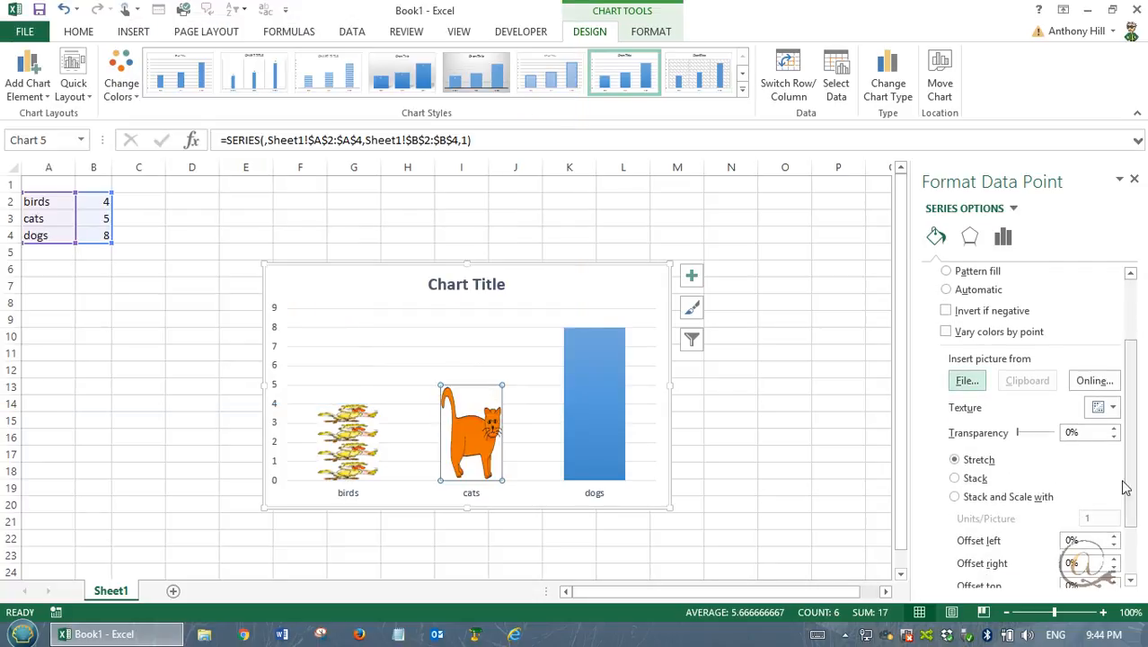
left_click(954, 496)
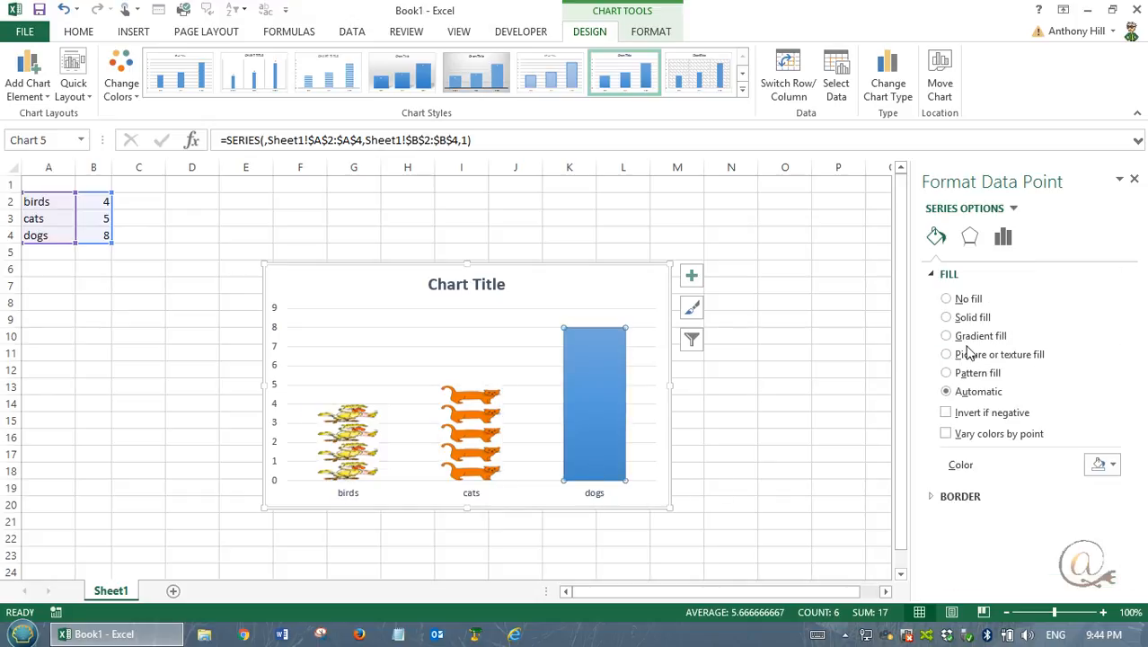
Step: Fill the dogs column with the sitting-dog picture DOG2.jpg from file
left_click(945, 353)
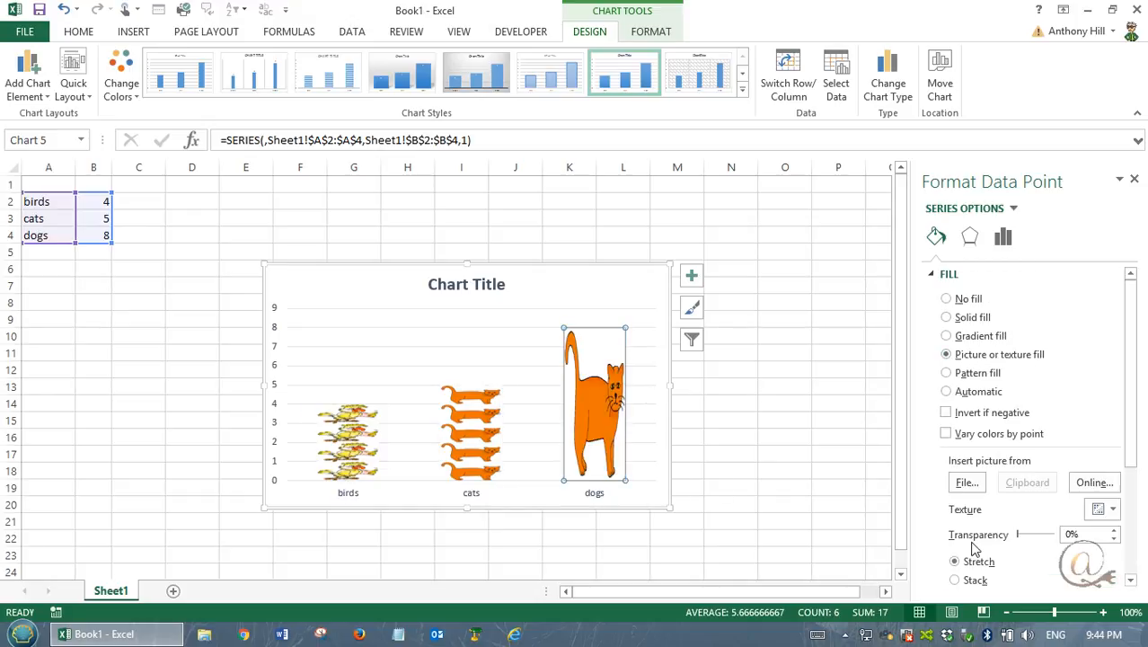
left_click(967, 481)
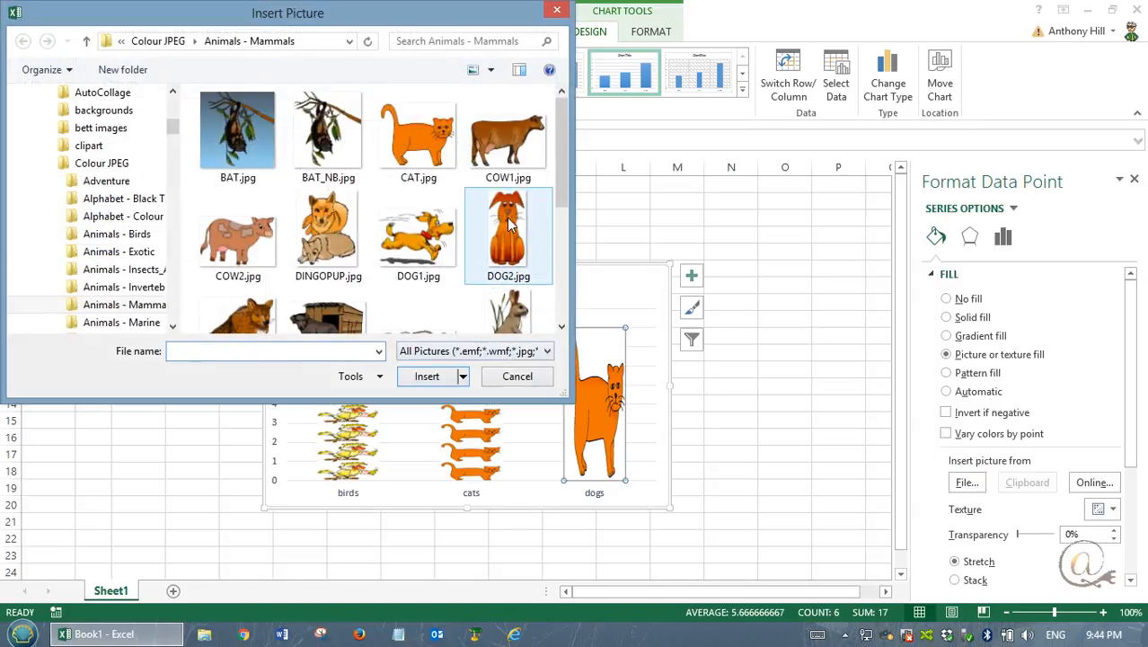
left_click(509, 232)
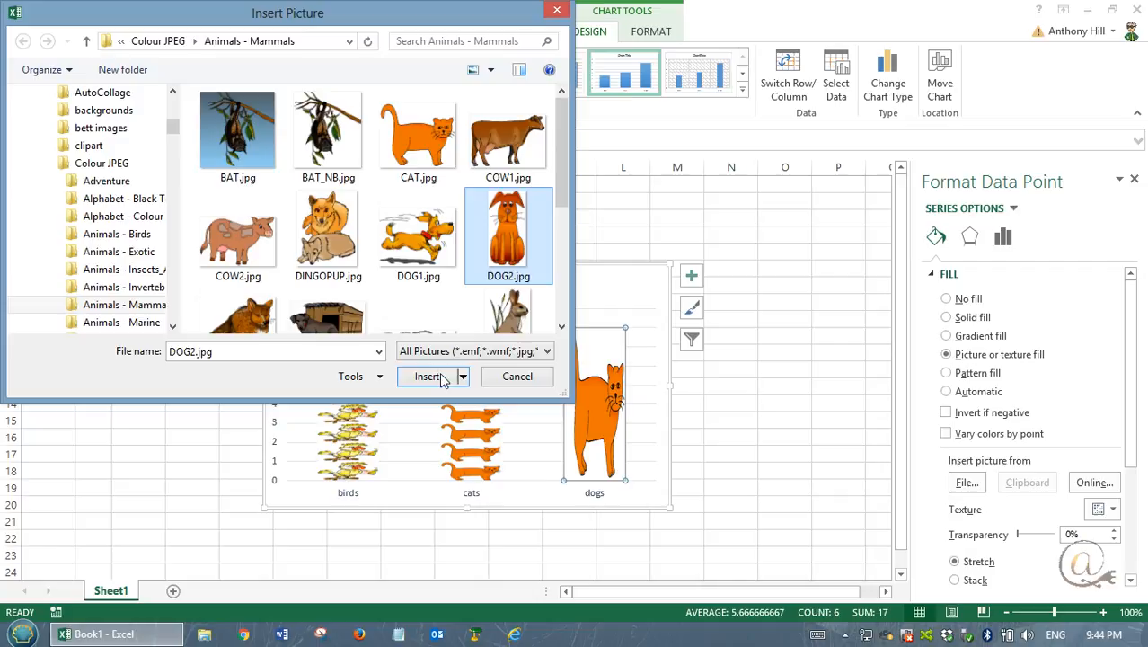
left_click(428, 378)
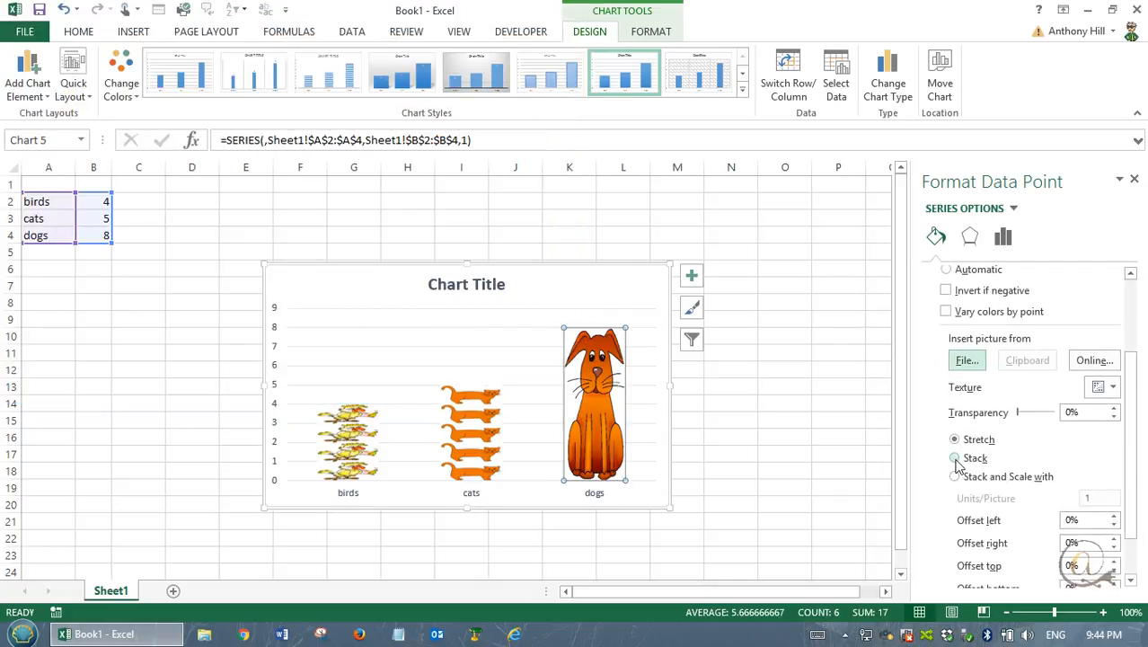
Step: Stack and scale the dog picture at 1 unit per picture, giving eight stacked dogs
left_click(956, 458)
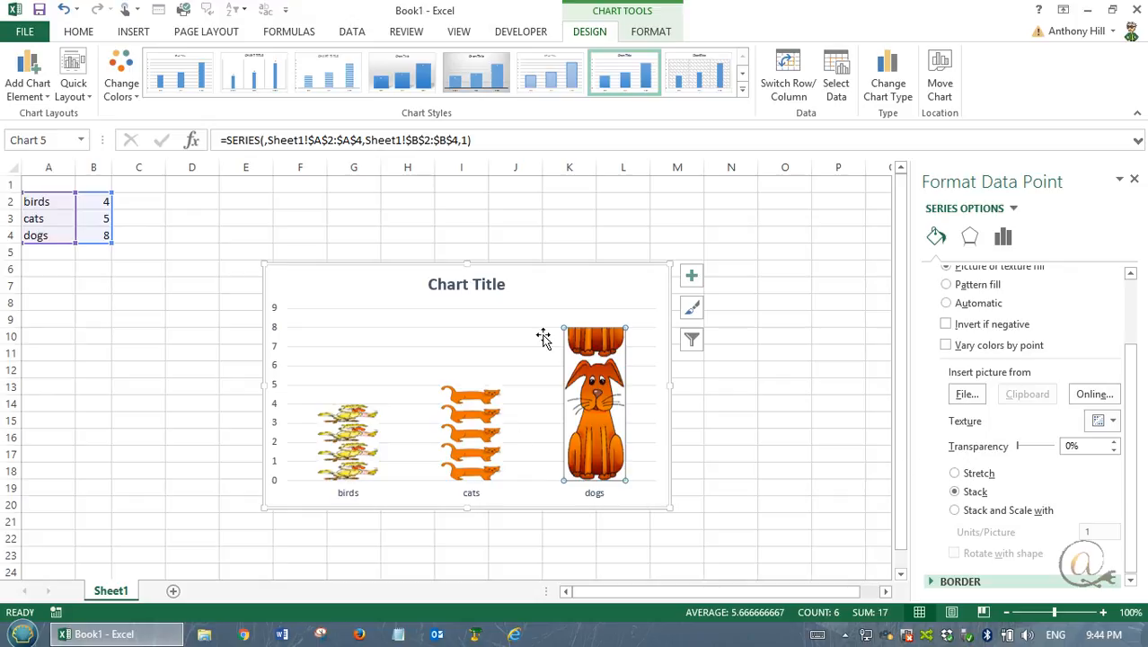
mouse_move(597, 378)
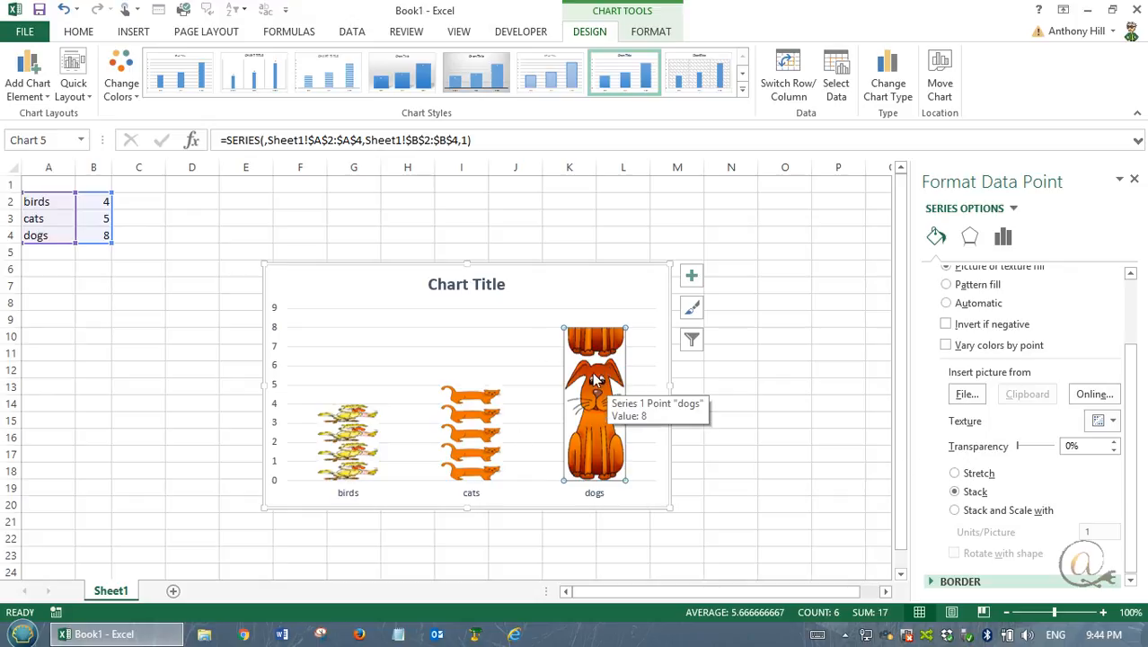
mouse_move(317, 377)
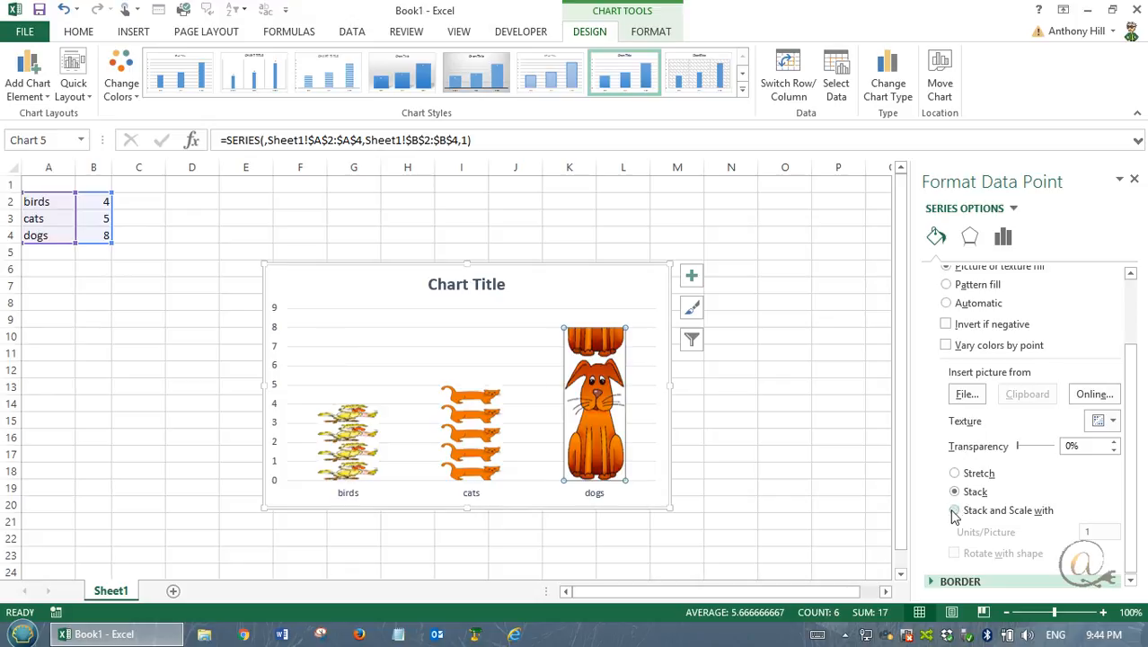
left_click(954, 510)
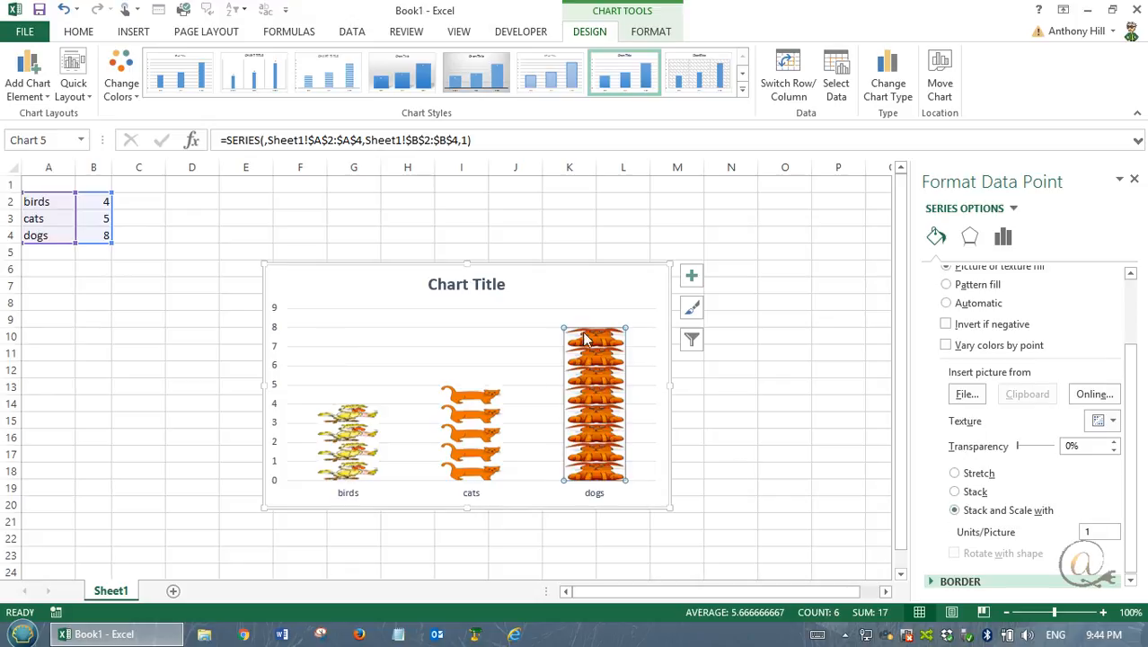
mouse_move(615, 543)
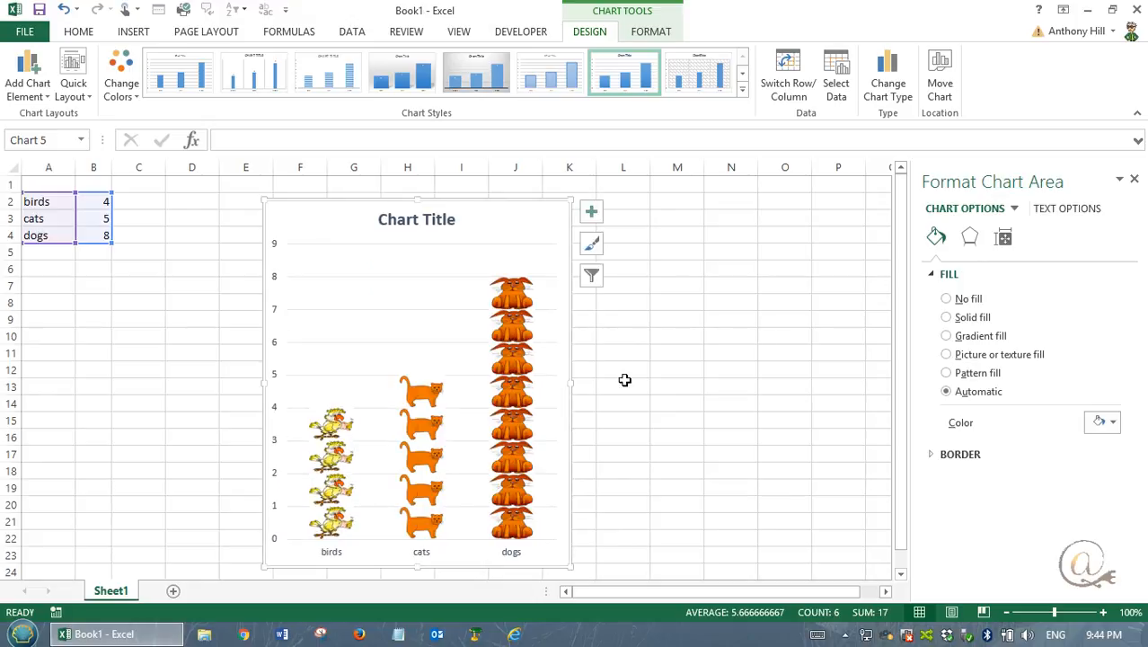
left_click(93, 201)
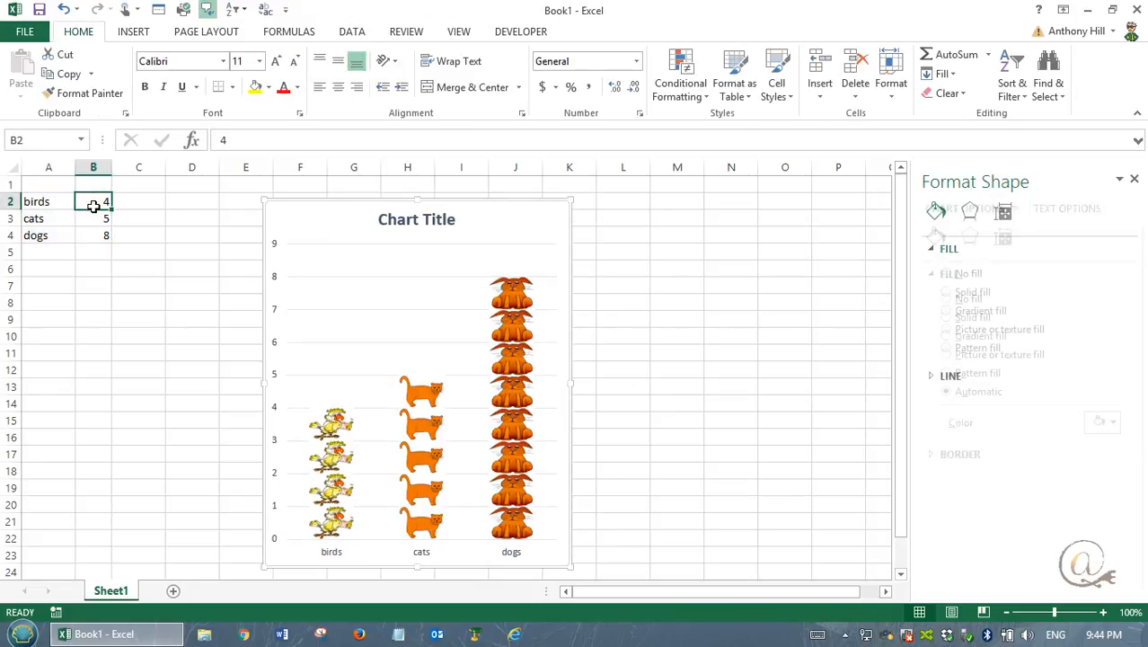
Step: Change the birds count in B2 to 5 so its column shows five stacked birds
type("5")
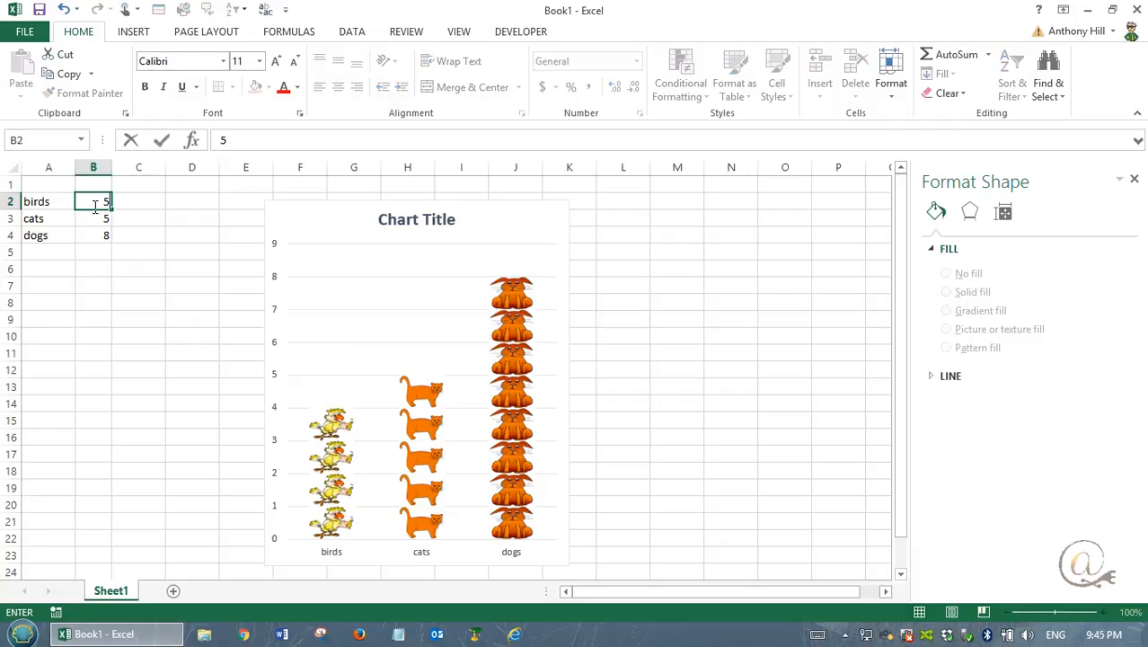
key("Return")
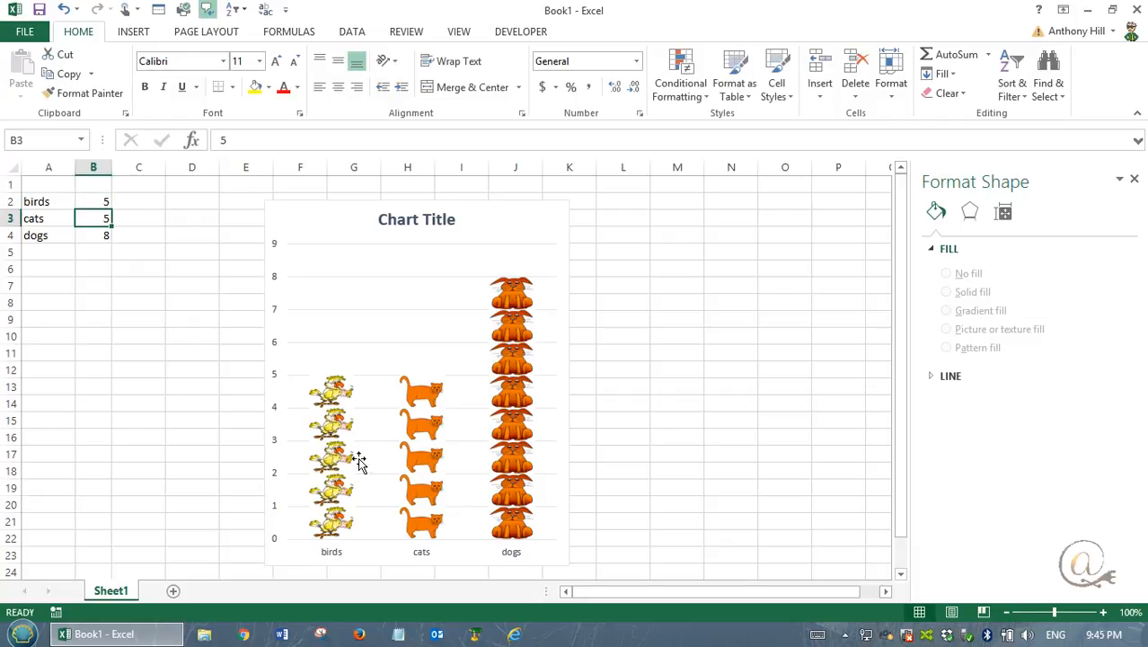
mouse_move(590, 518)
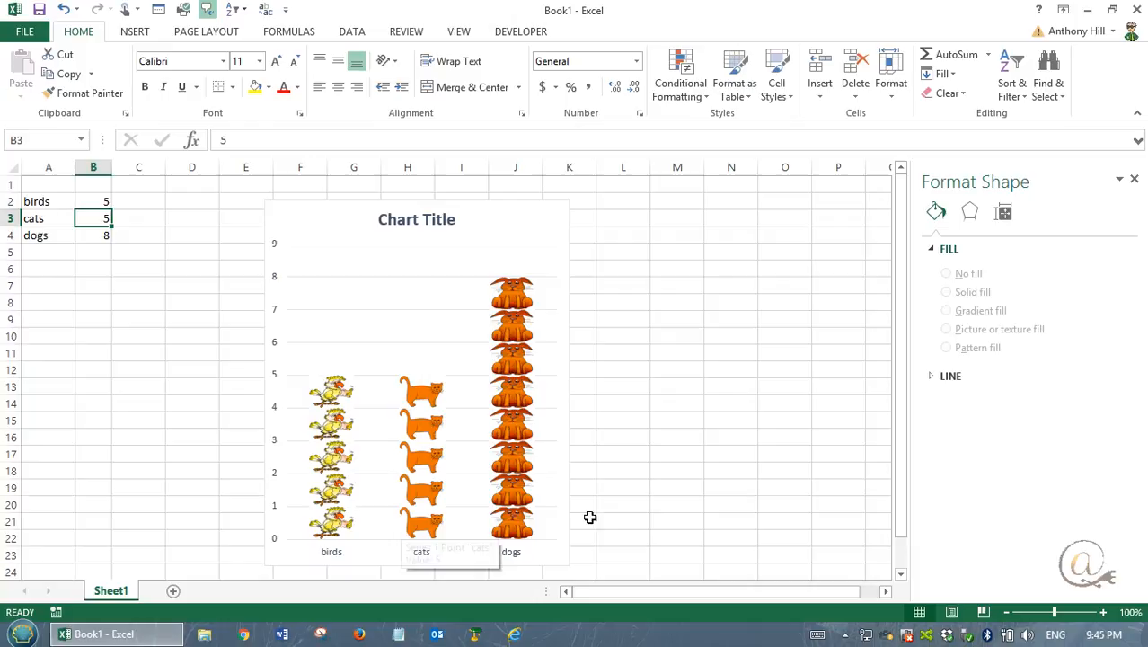
mouse_move(64, 233)
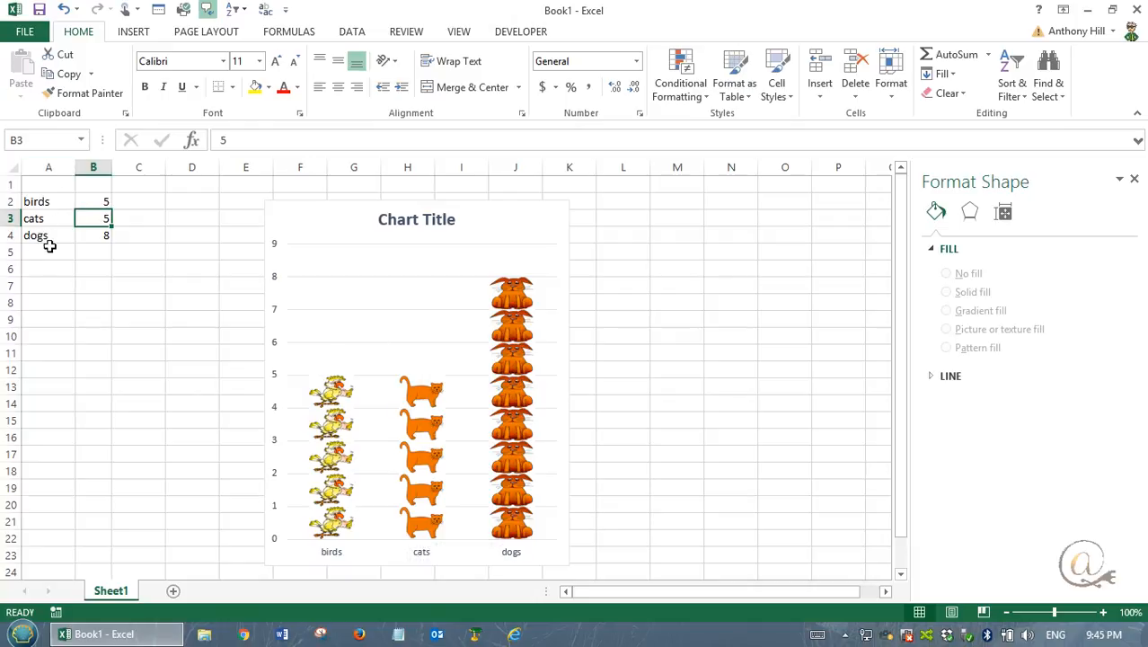
mouse_move(141, 294)
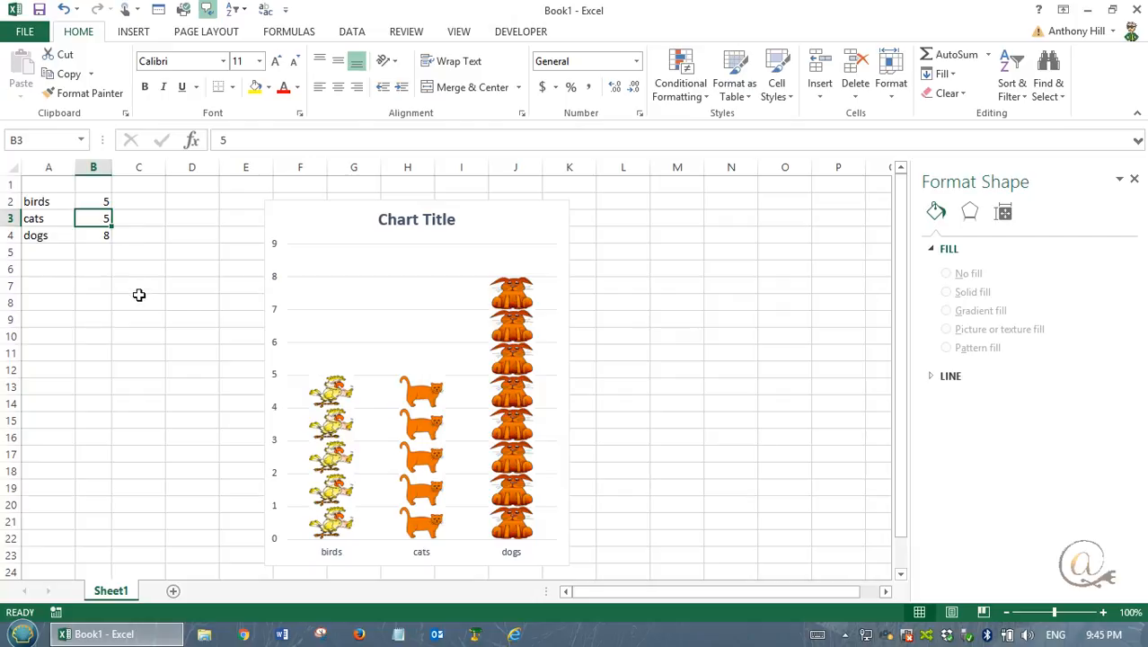
mouse_move(334, 521)
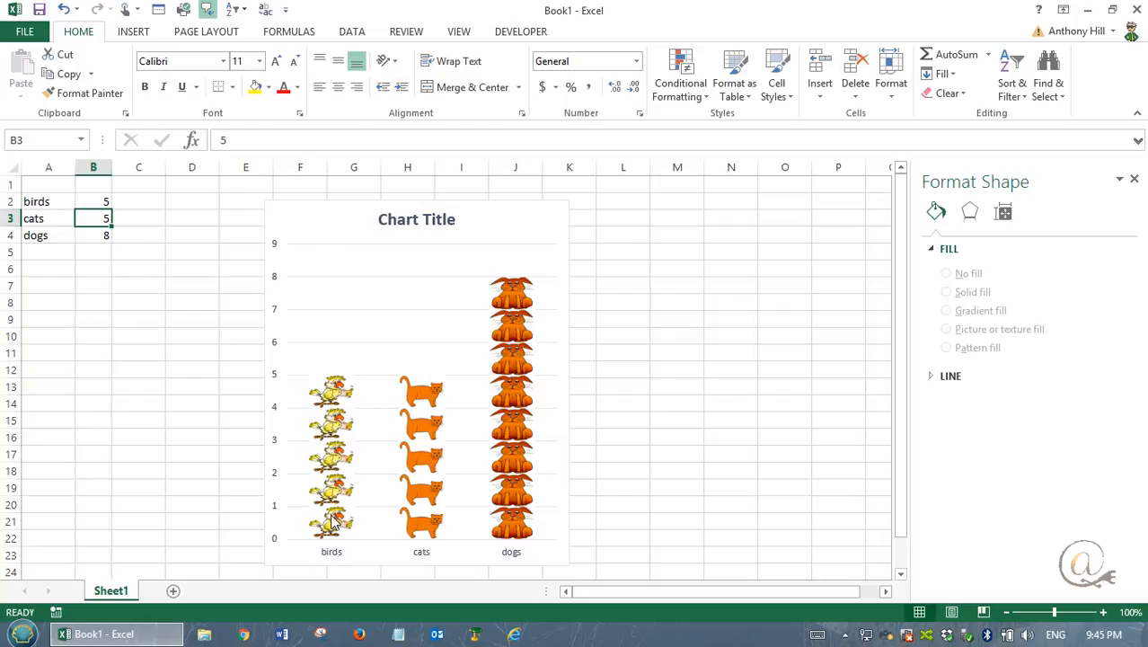
mouse_move(386, 431)
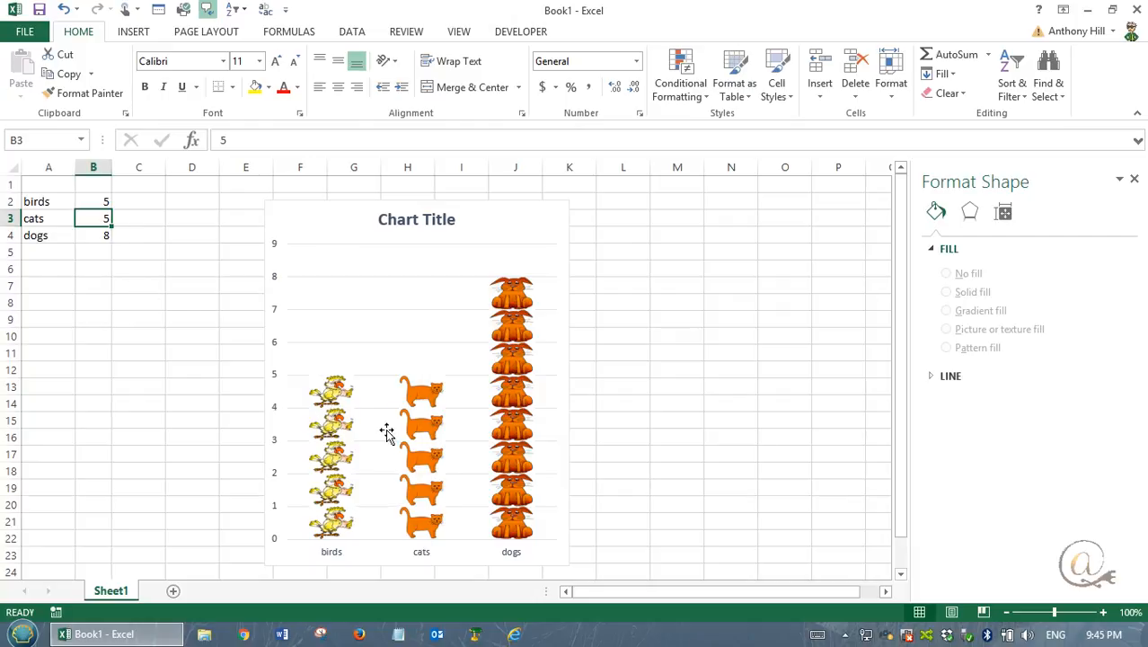